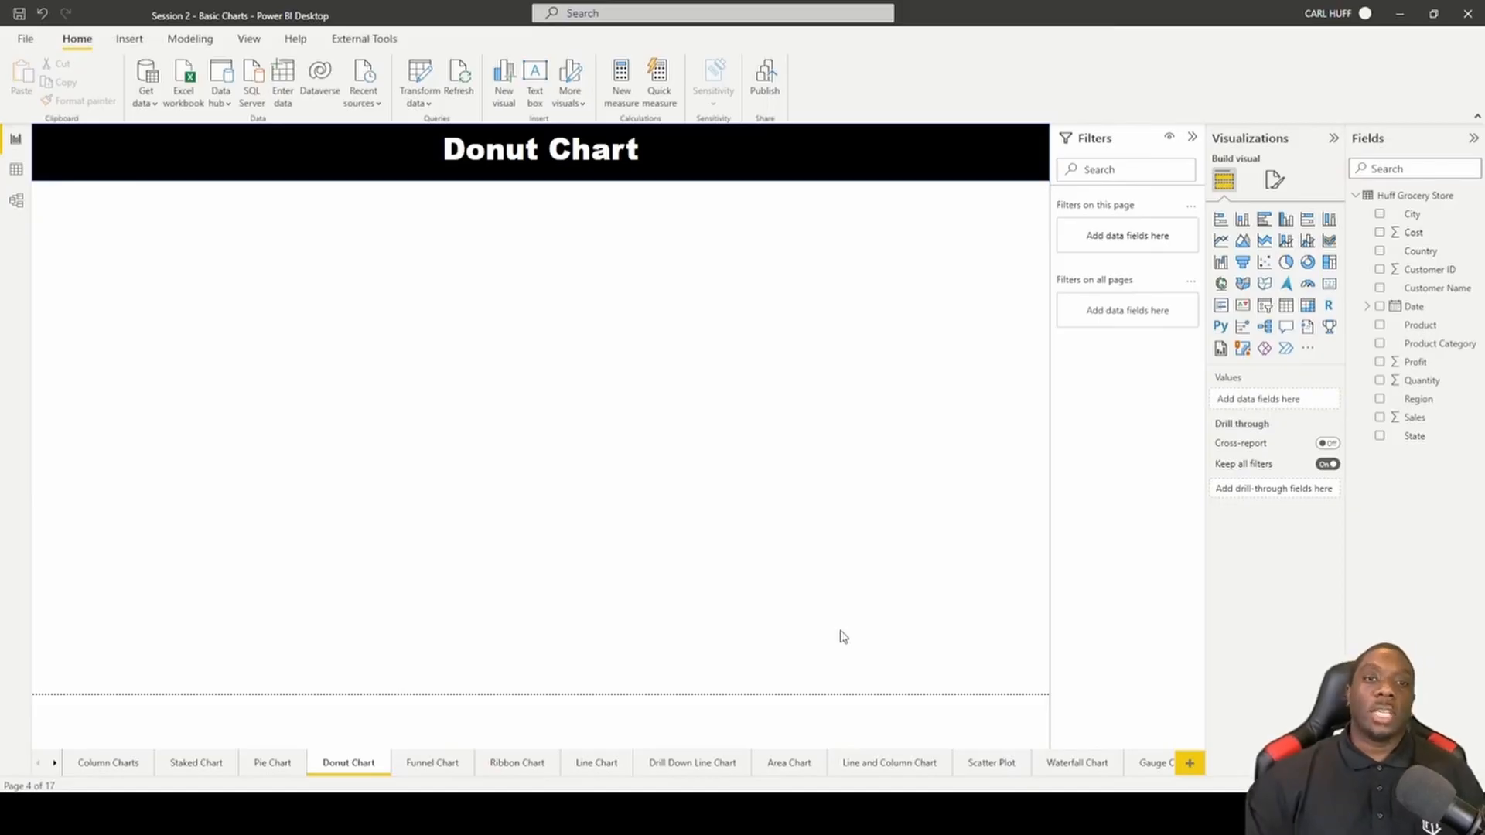
{"action": "mouse_move", "coordinate": [1103, 390]}
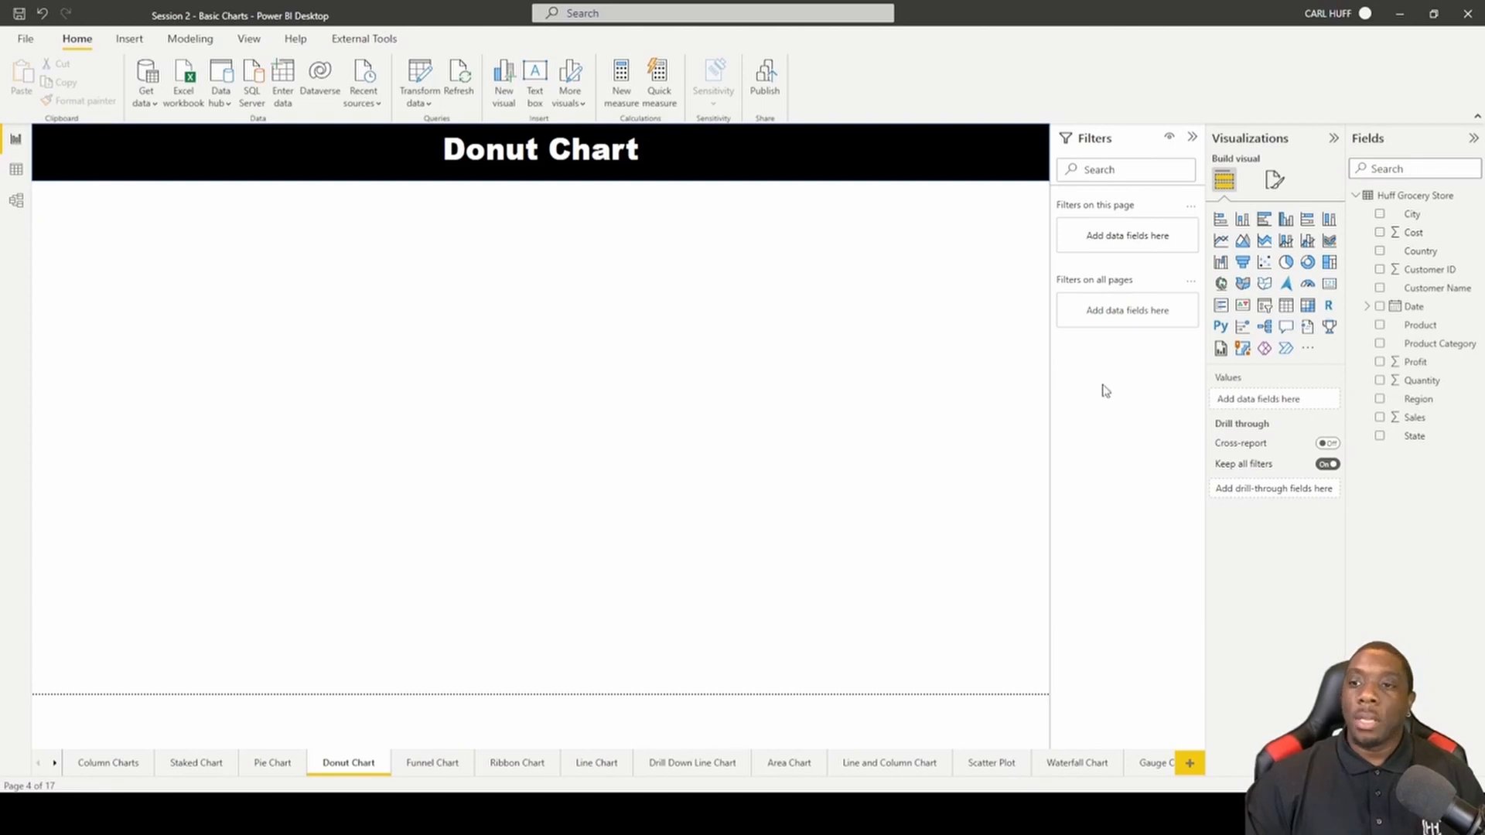
{"action": "mouse_move", "coordinate": [1309, 263]}
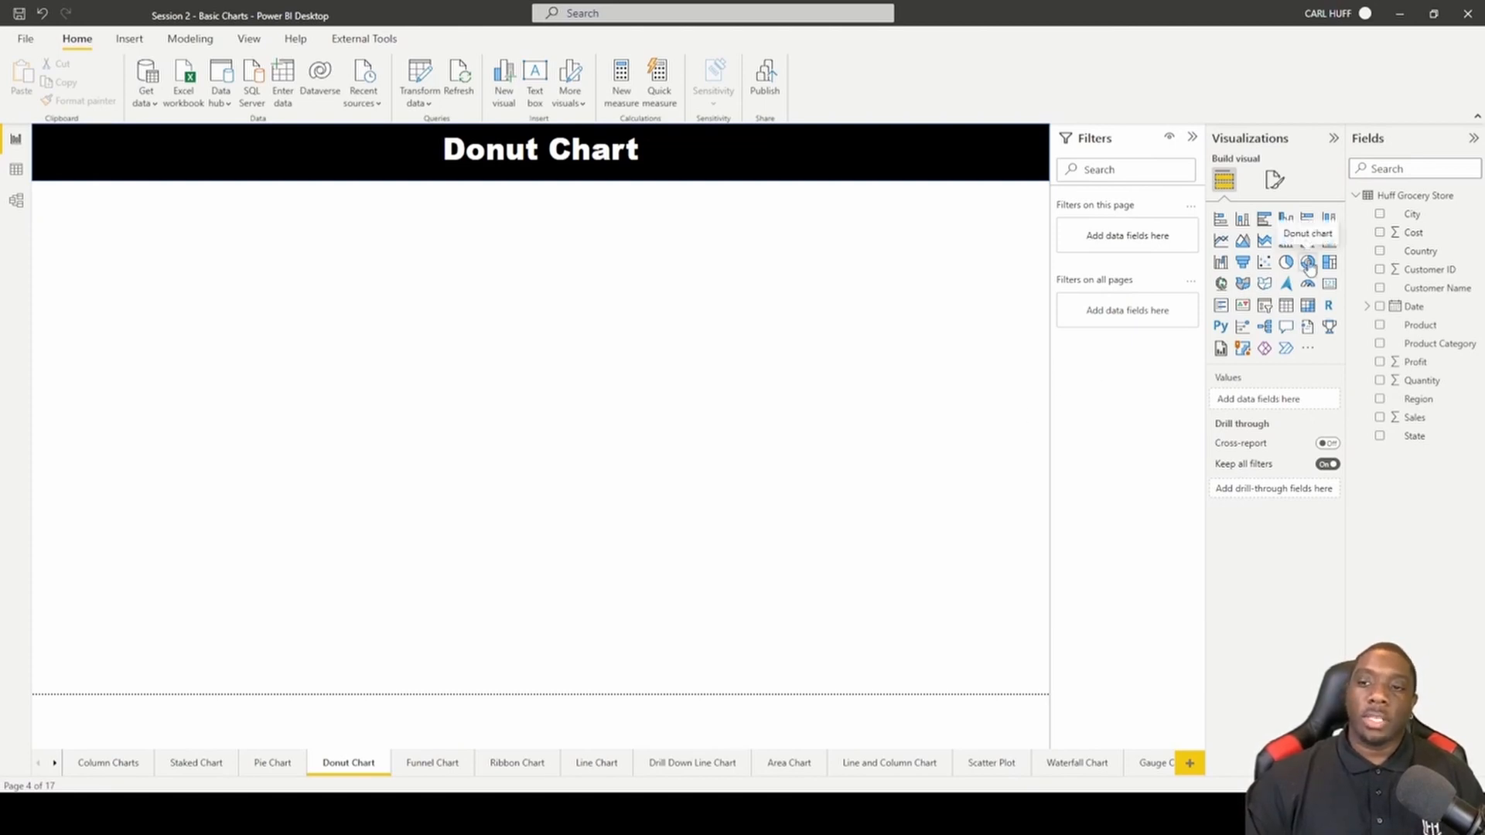
Add a blank donut chart visual to the report page
{"action": "left_click", "coordinate": [1307, 263]}
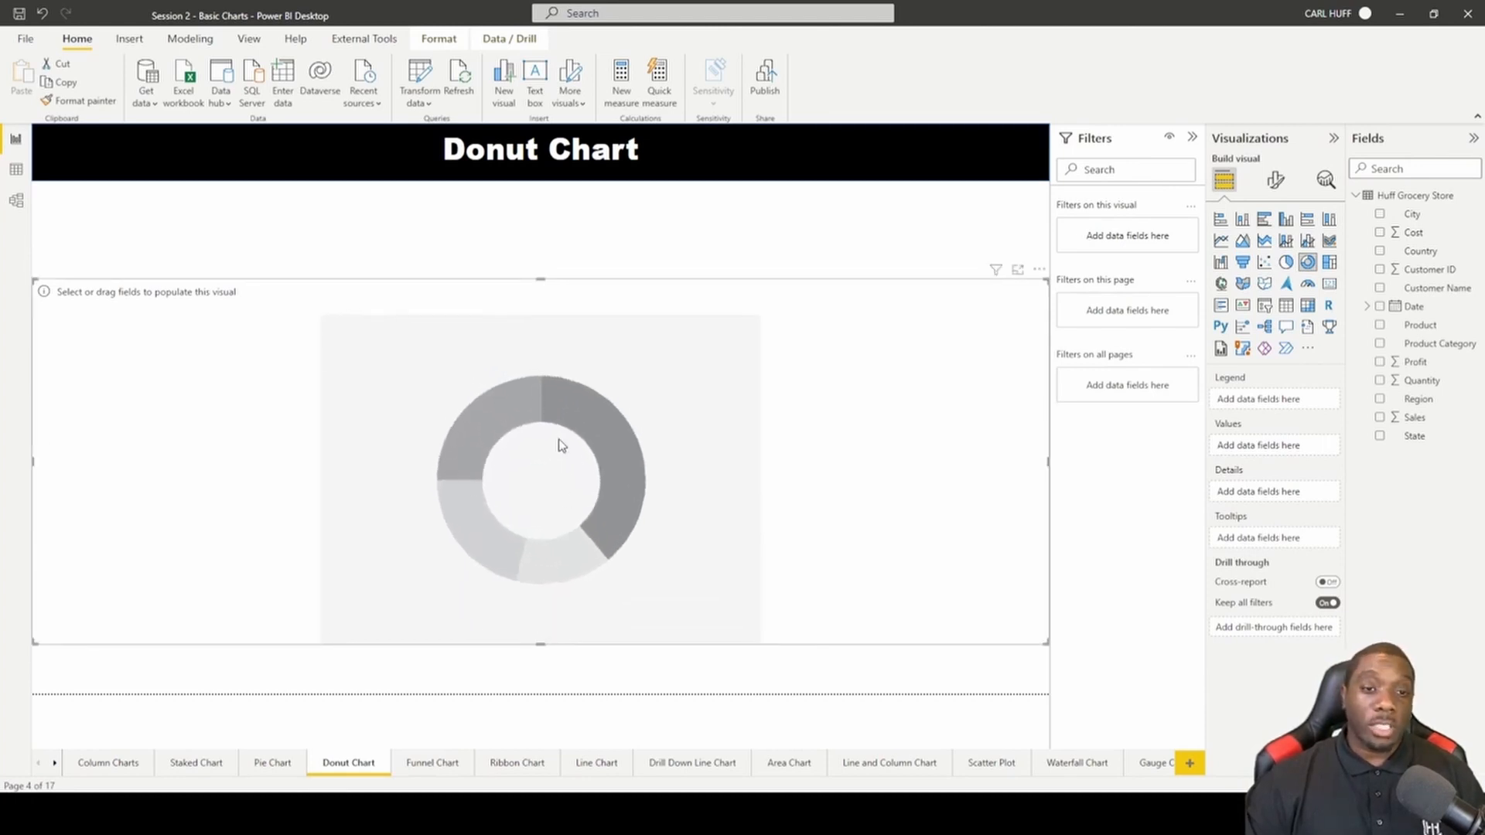
{"action": "mouse_move", "coordinate": [532, 408]}
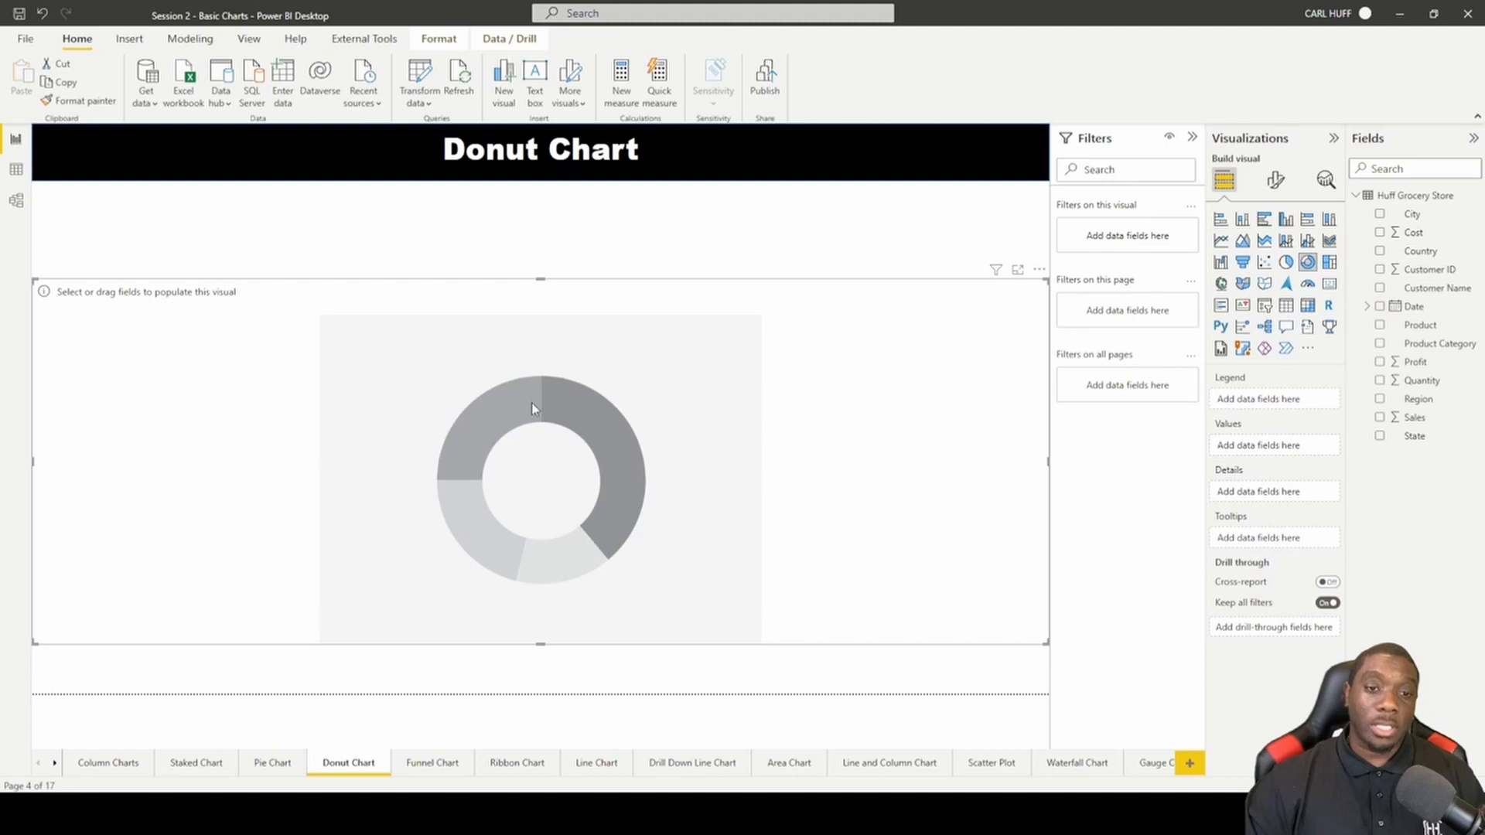
{"action": "mouse_move", "coordinate": [575, 432]}
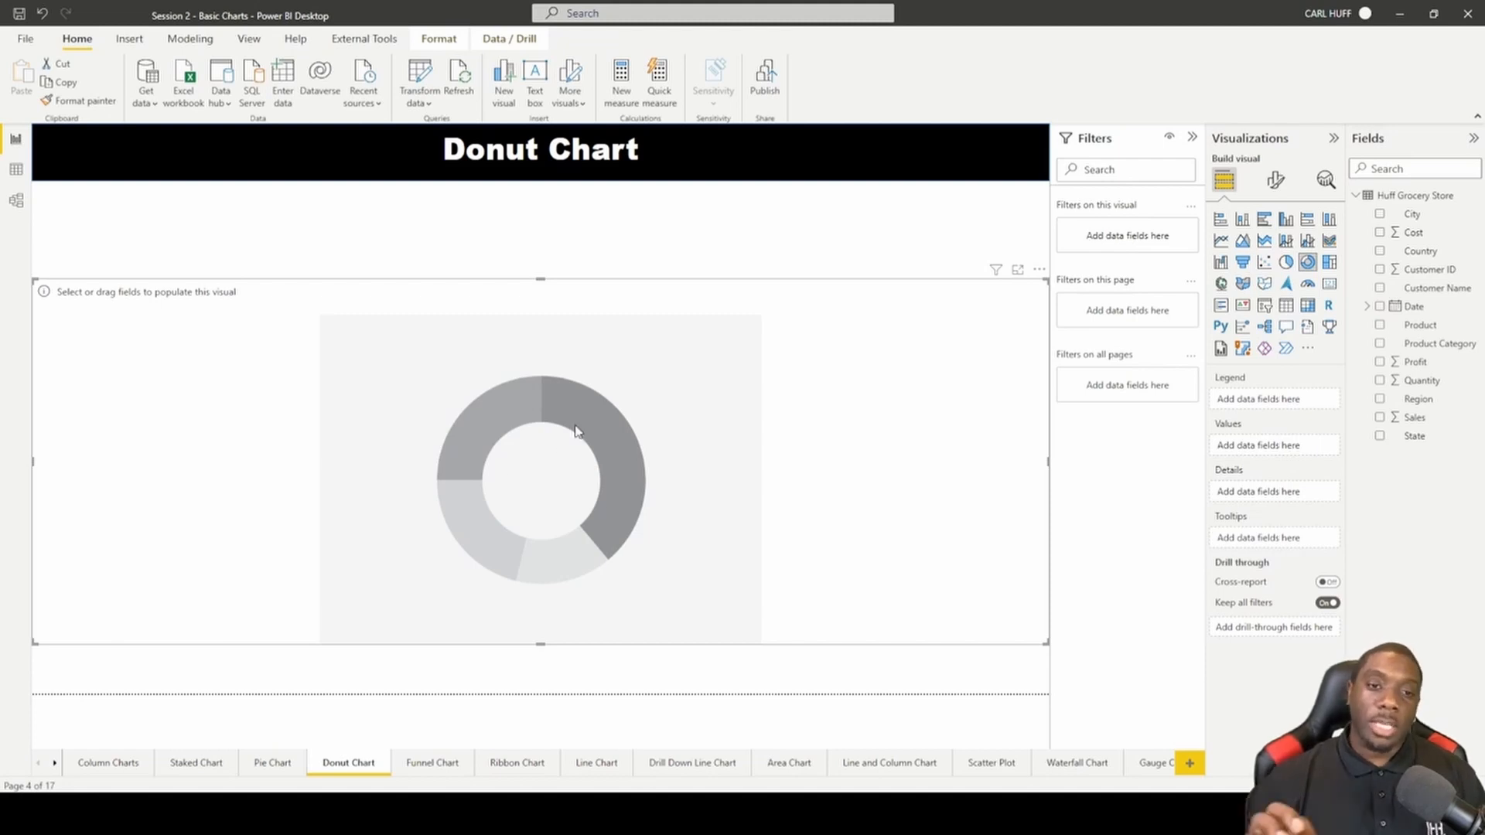
{"action": "mouse_move", "coordinate": [583, 405]}
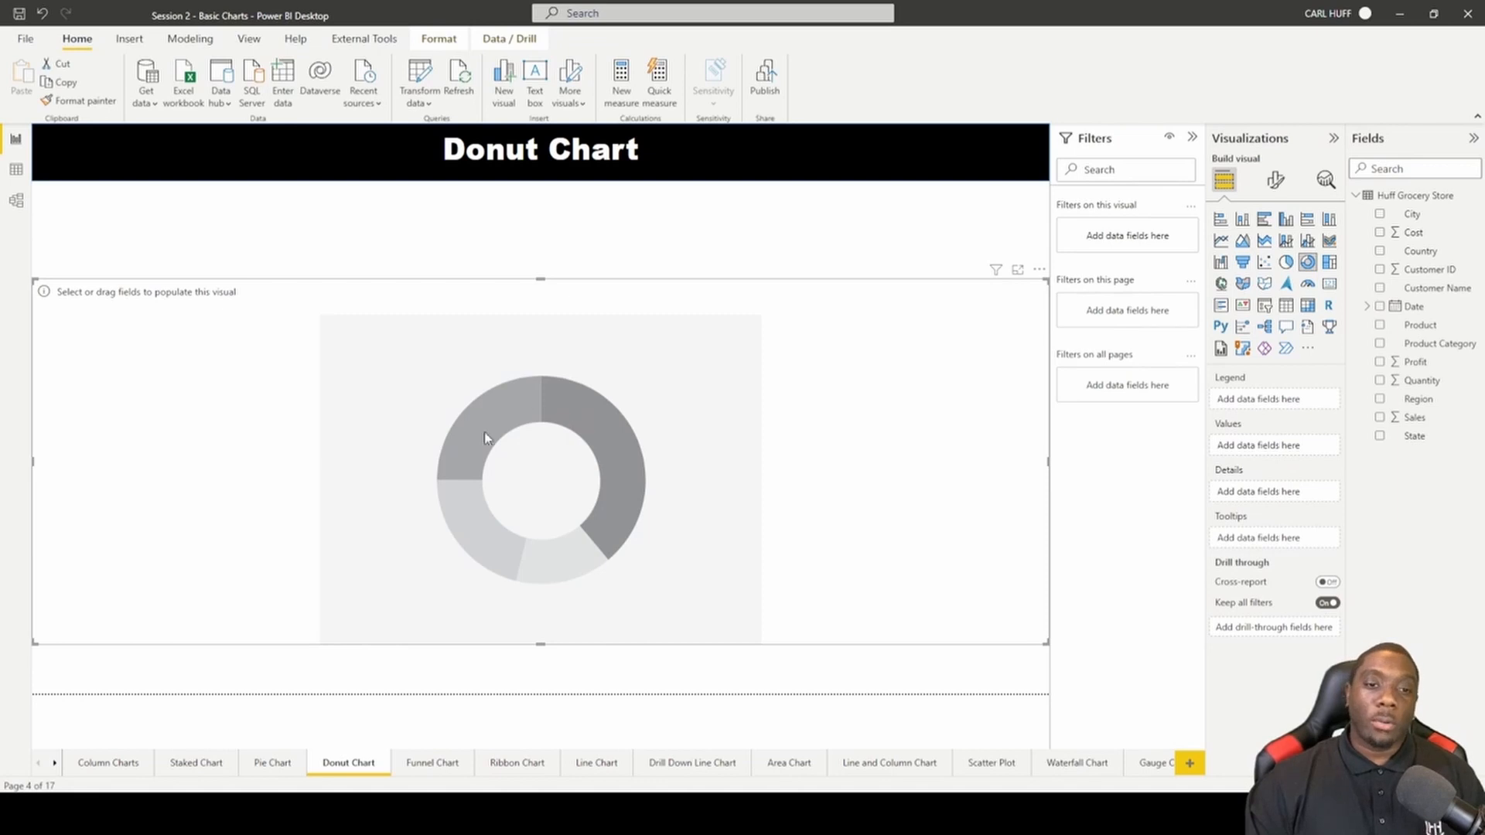
{"action": "mouse_move", "coordinate": [492, 408]}
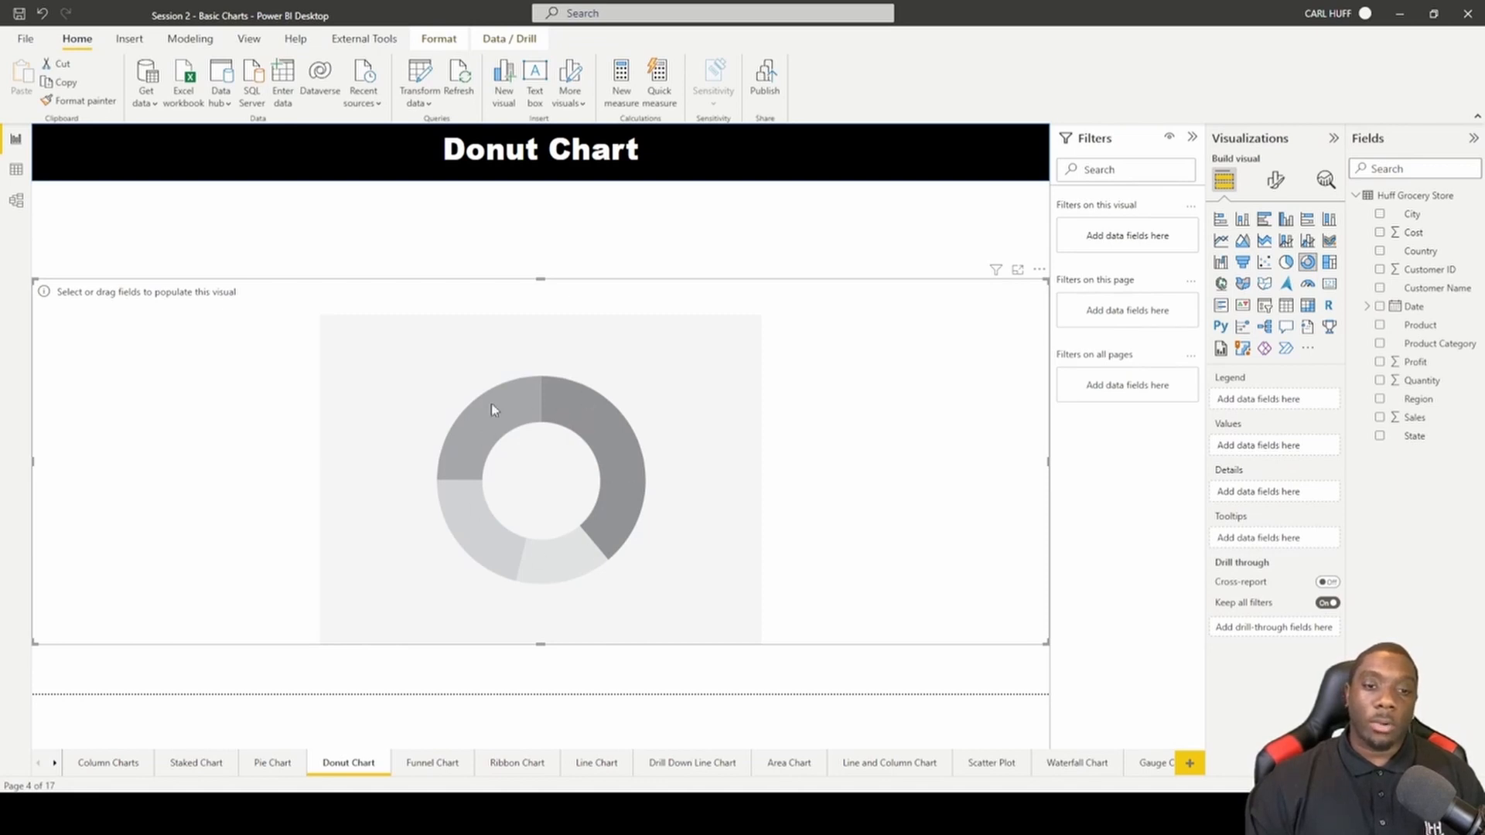
{"action": "mouse_move", "coordinate": [475, 523]}
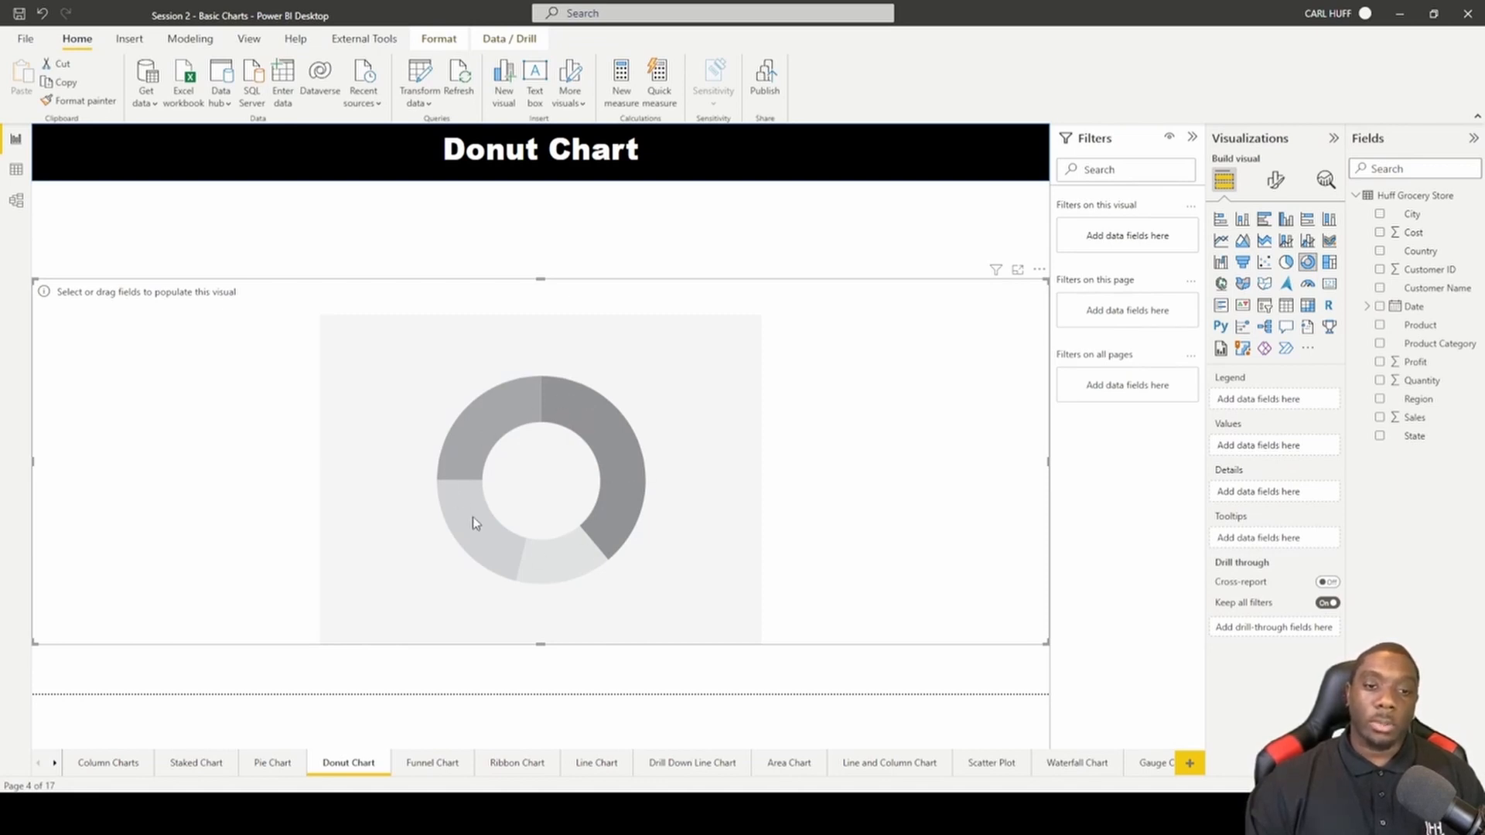
{"action": "mouse_move", "coordinate": [625, 523]}
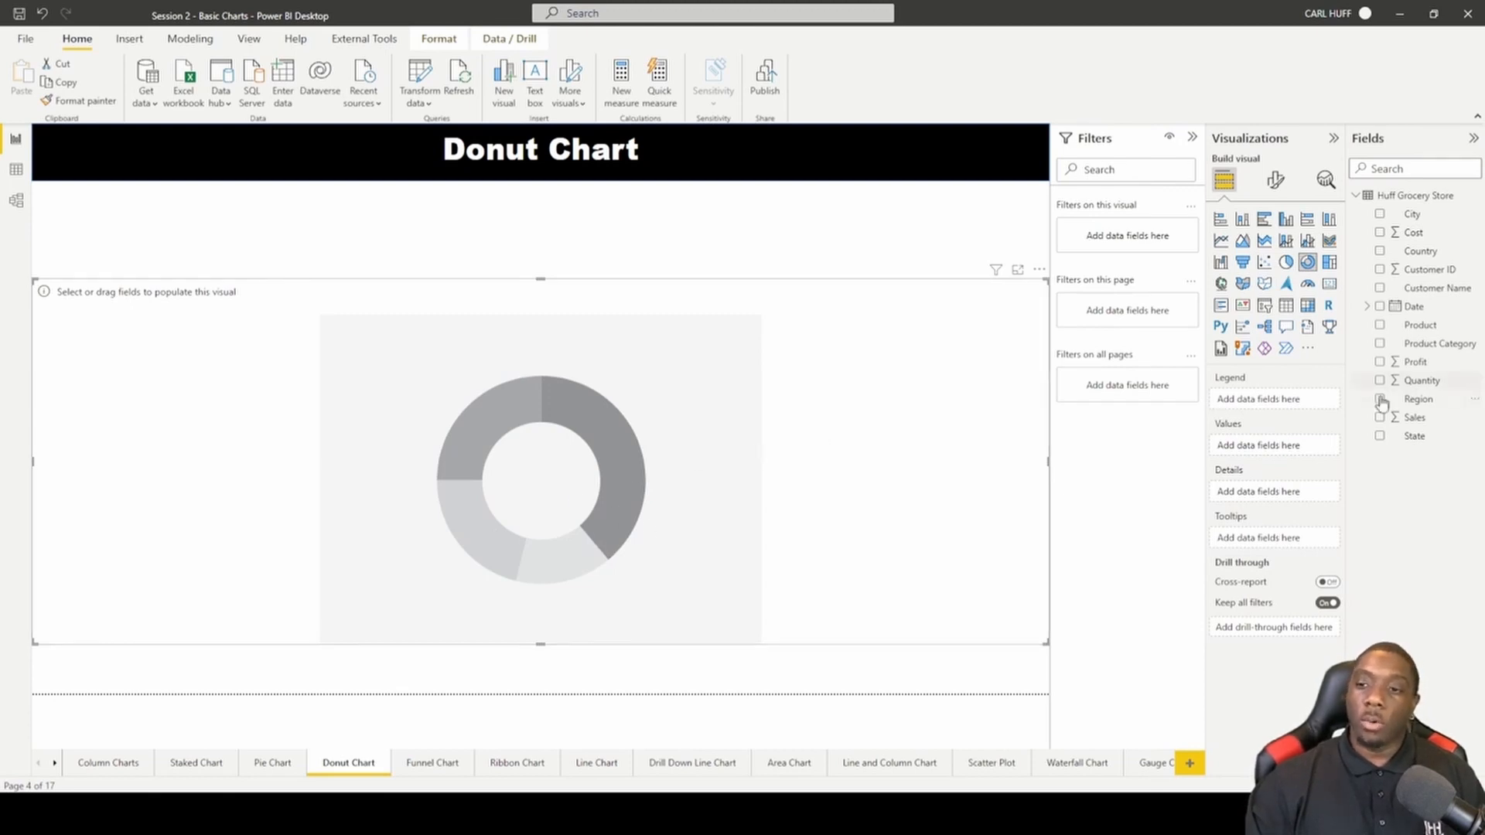
Put Region in the Legend and Sales in Values so the donut shows Sum of Sales by Region
{"action": "left_click", "coordinate": [1380, 399]}
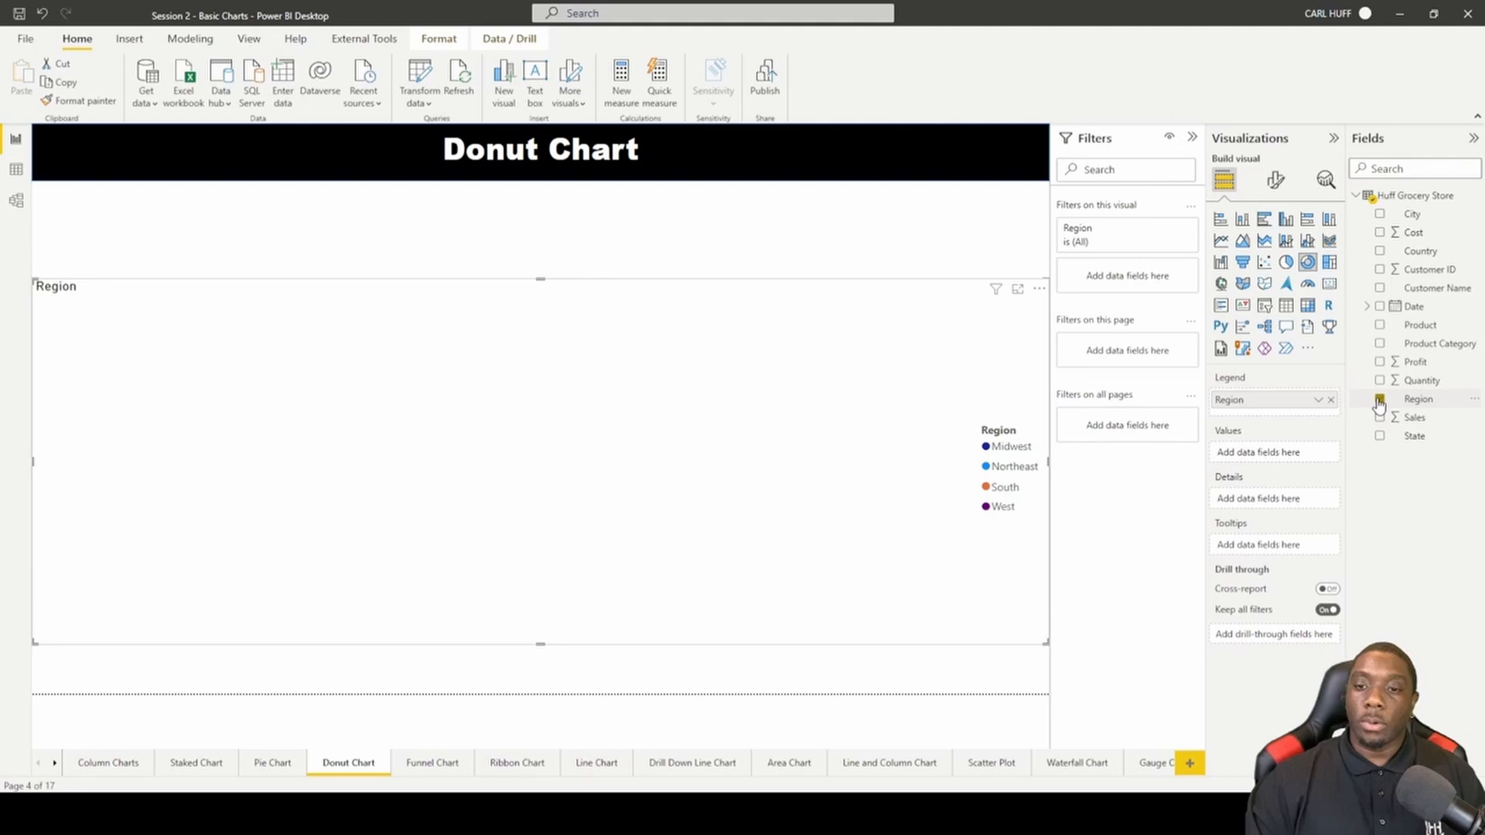
{"action": "left_click", "coordinate": [1380, 417]}
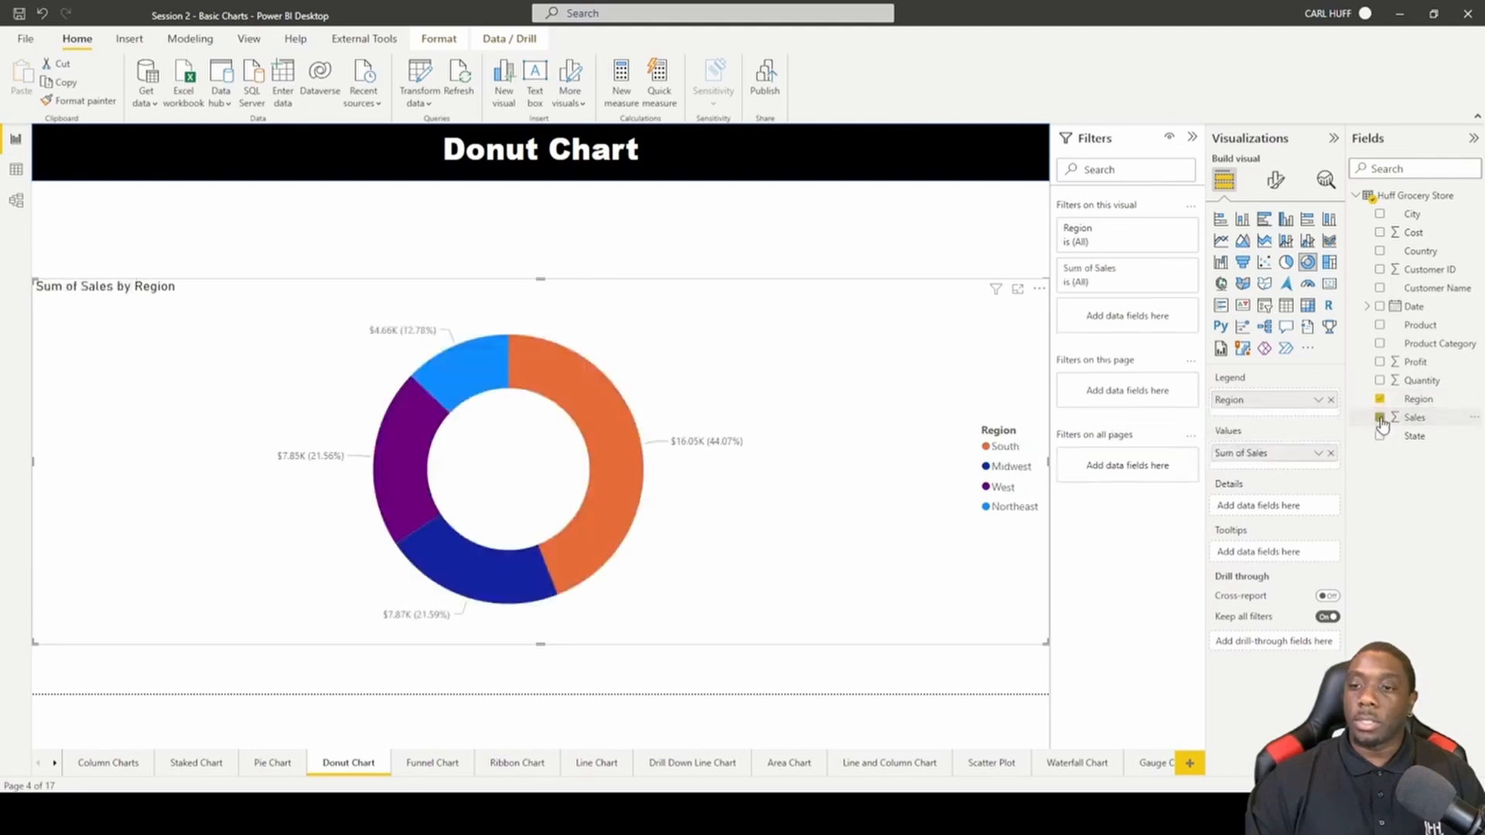
{"action": "left_click", "coordinate": [1379, 417]}
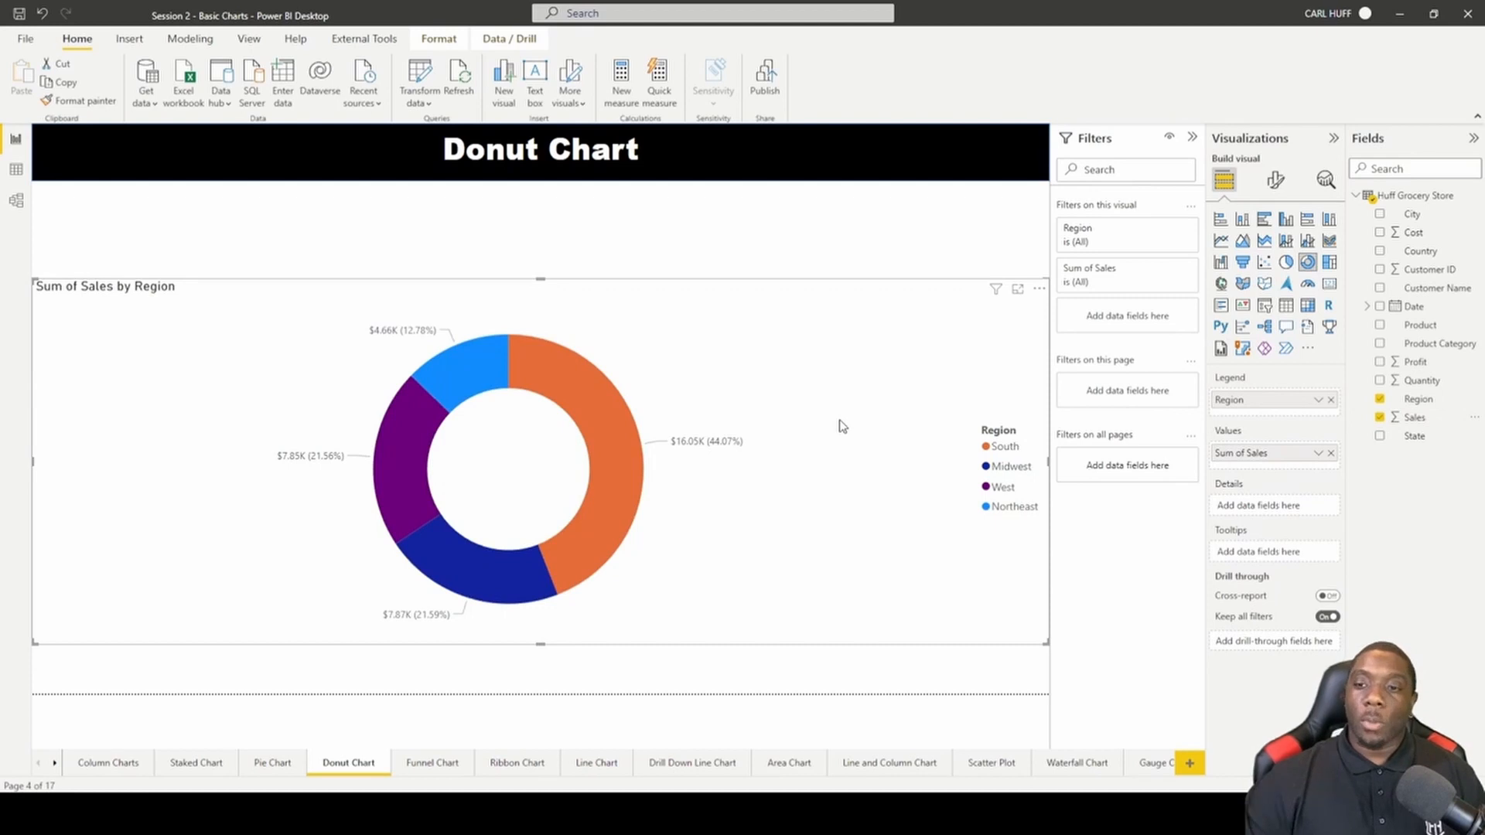
{"action": "mouse_move", "coordinate": [816, 419]}
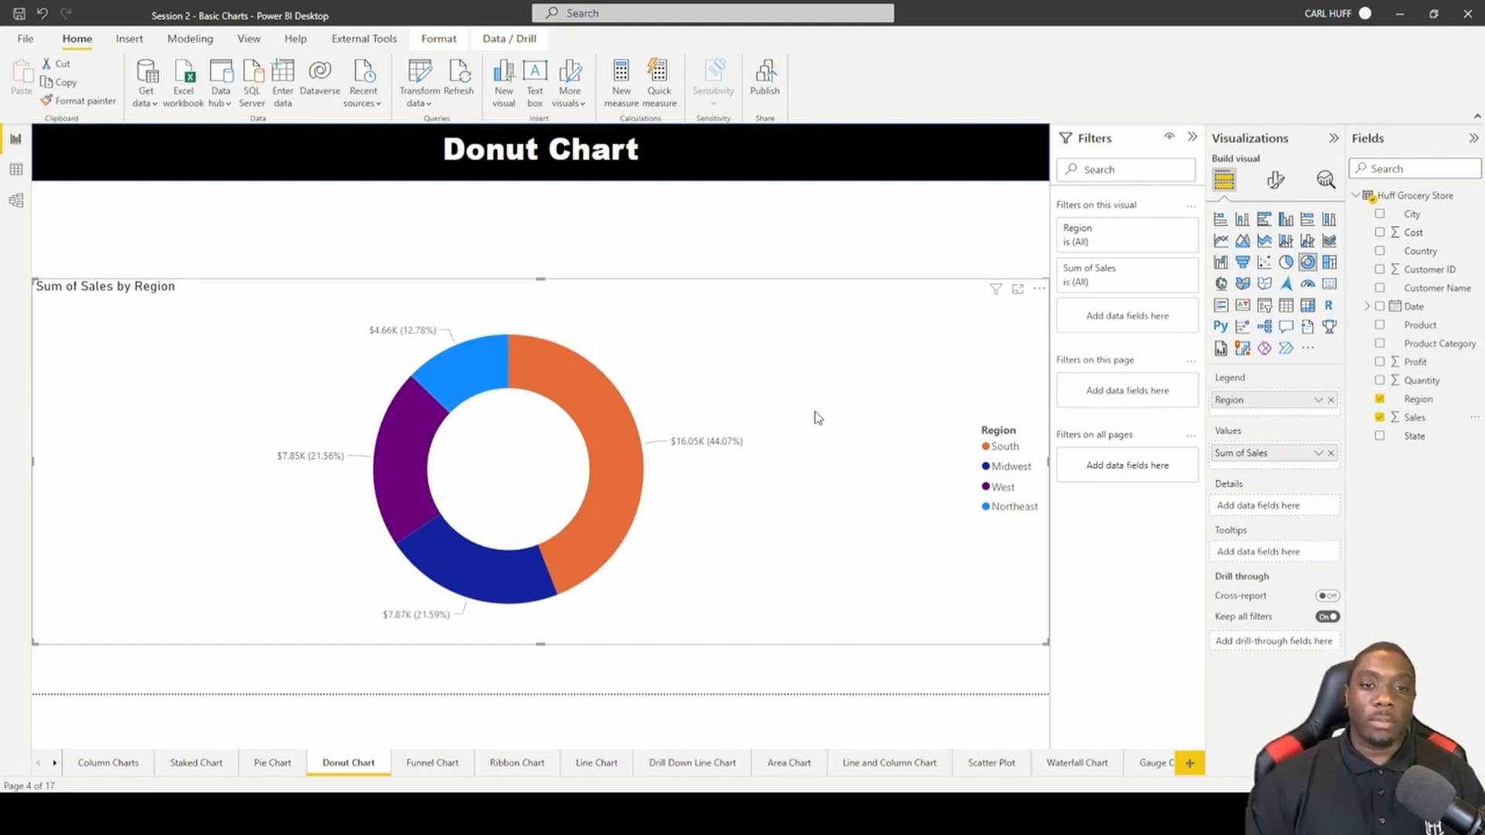
{"action": "mouse_move", "coordinate": [1032, 380]}
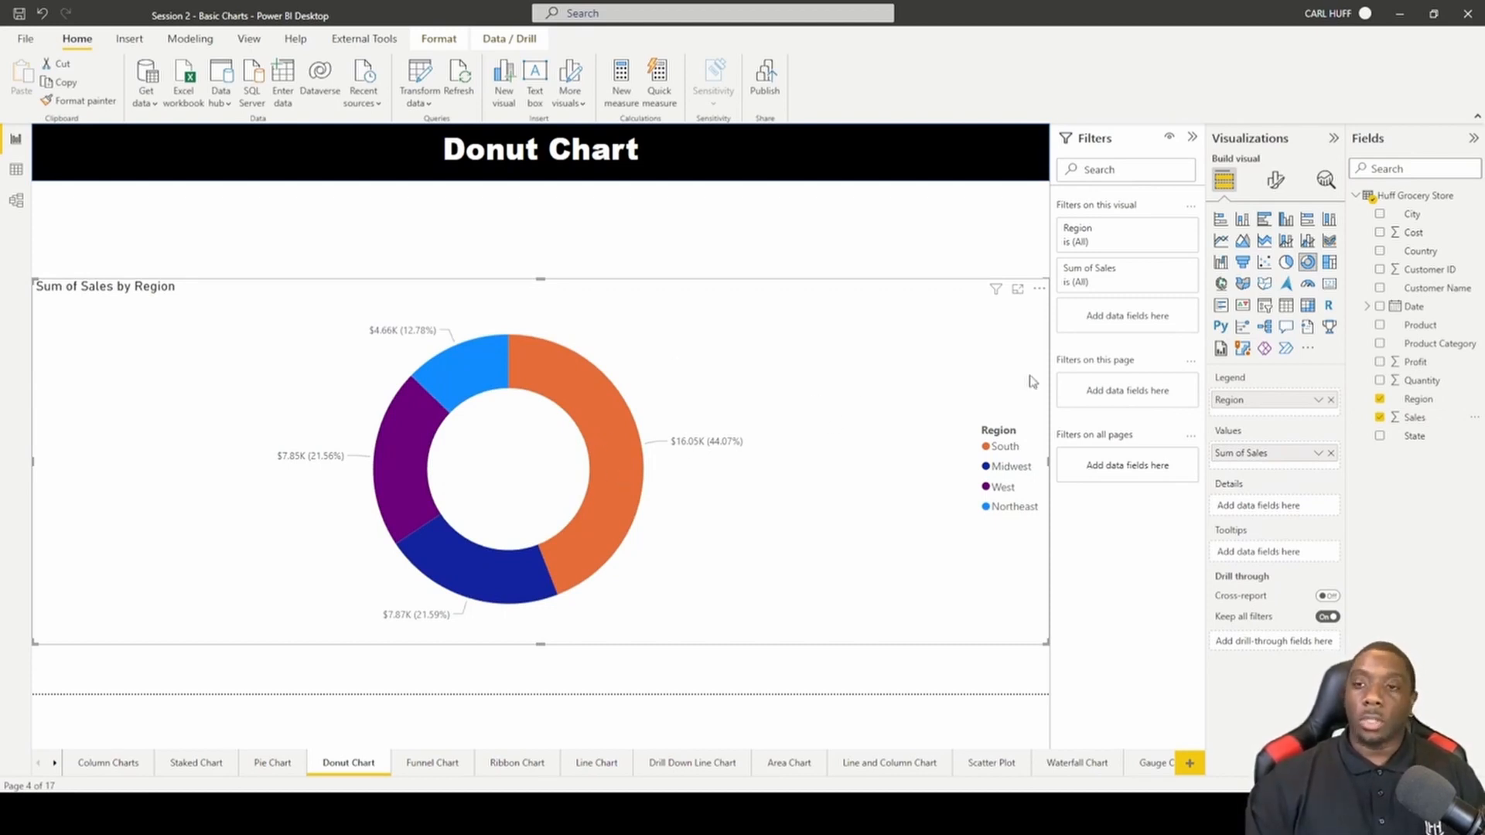
{"action": "mouse_move", "coordinate": [1030, 305]}
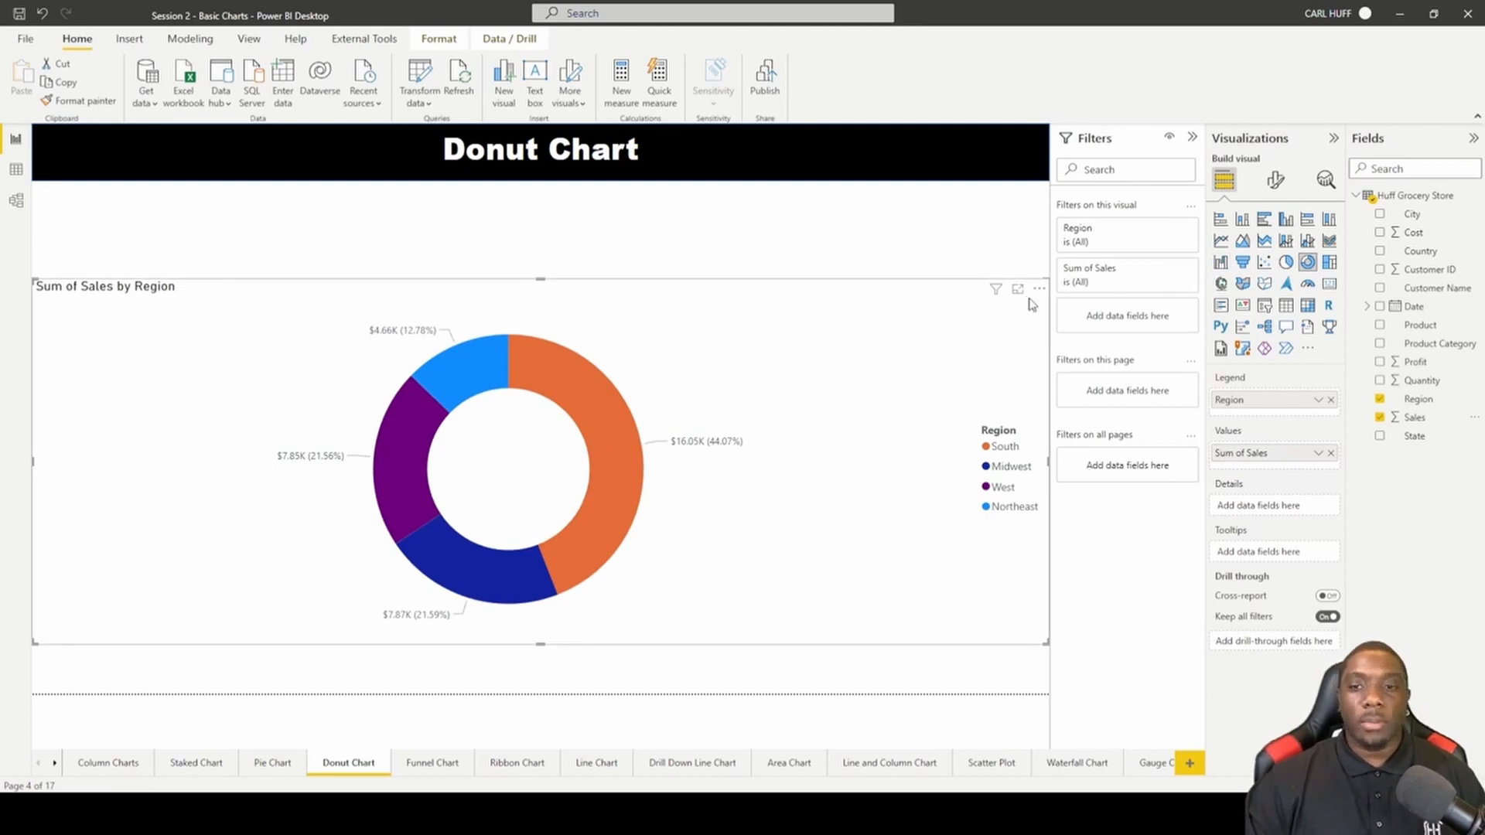
{"action": "mouse_move", "coordinate": [1021, 249]}
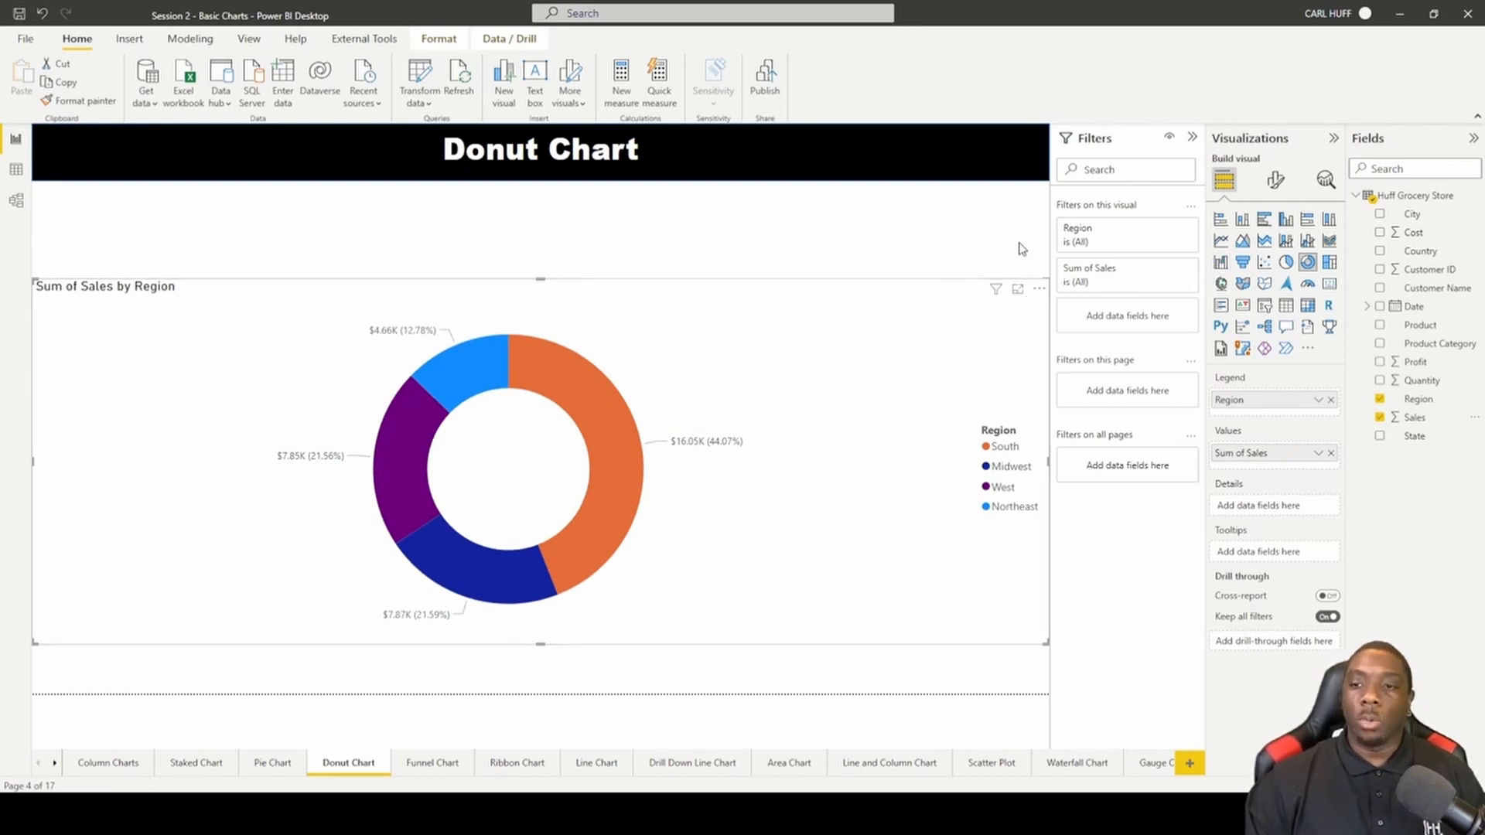
In Format visual, toggle the legend off and on, then set the donut's rotation to 0
{"action": "left_click", "coordinate": [1276, 180]}
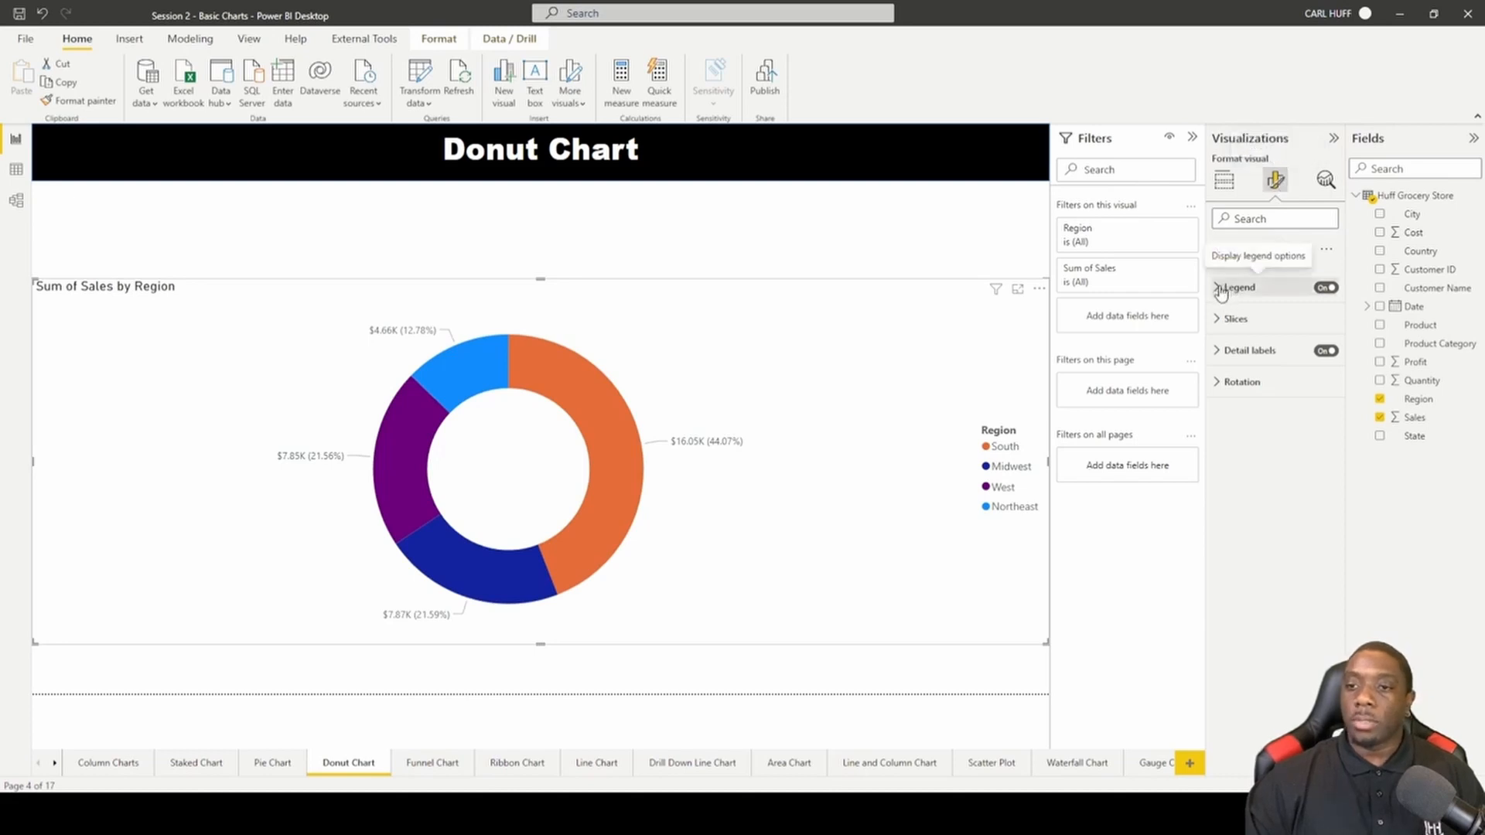
{"action": "left_click", "coordinate": [1326, 287]}
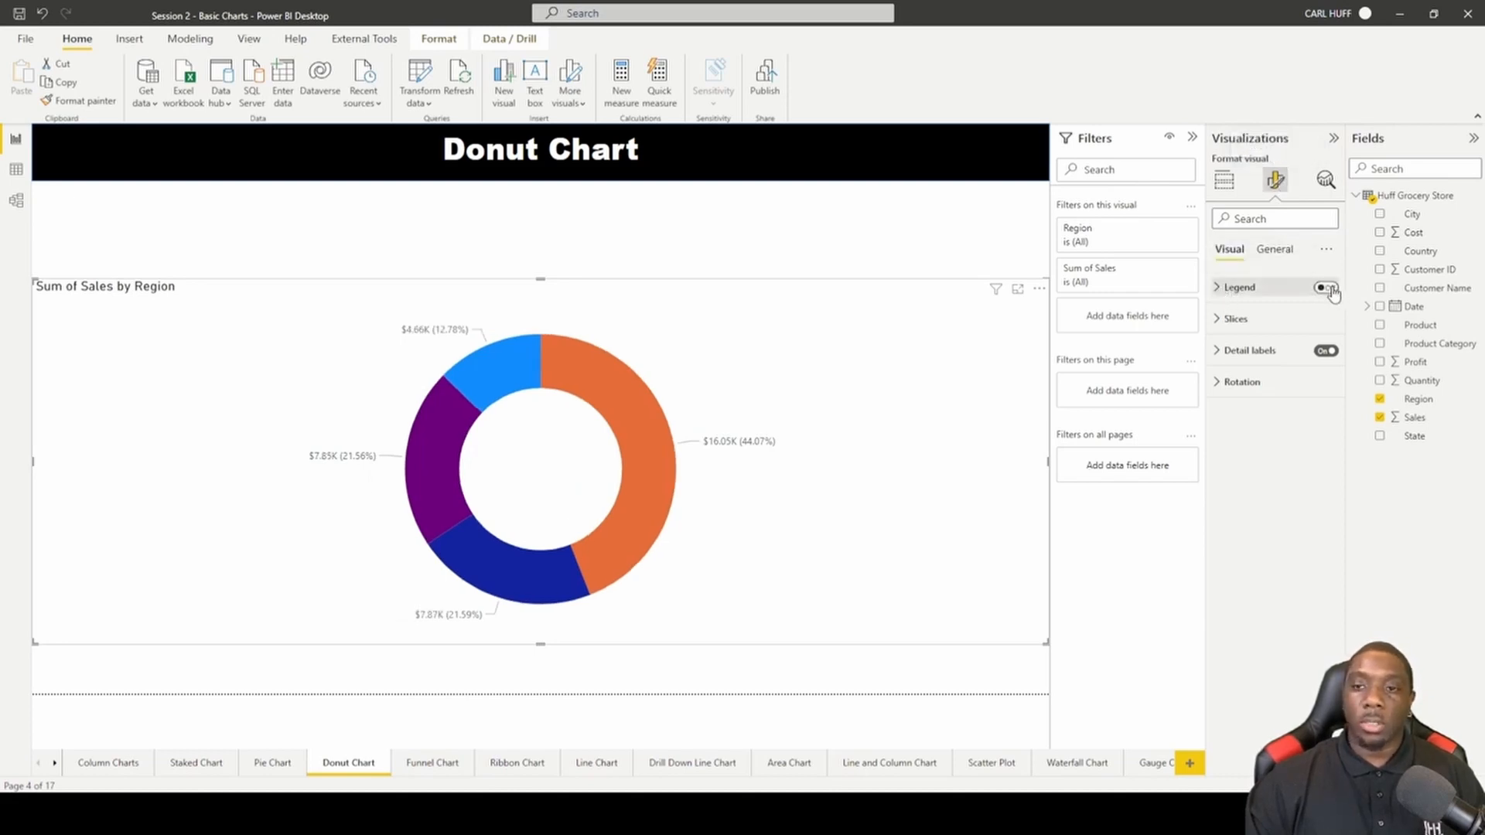
{"action": "left_click", "coordinate": [1326, 287]}
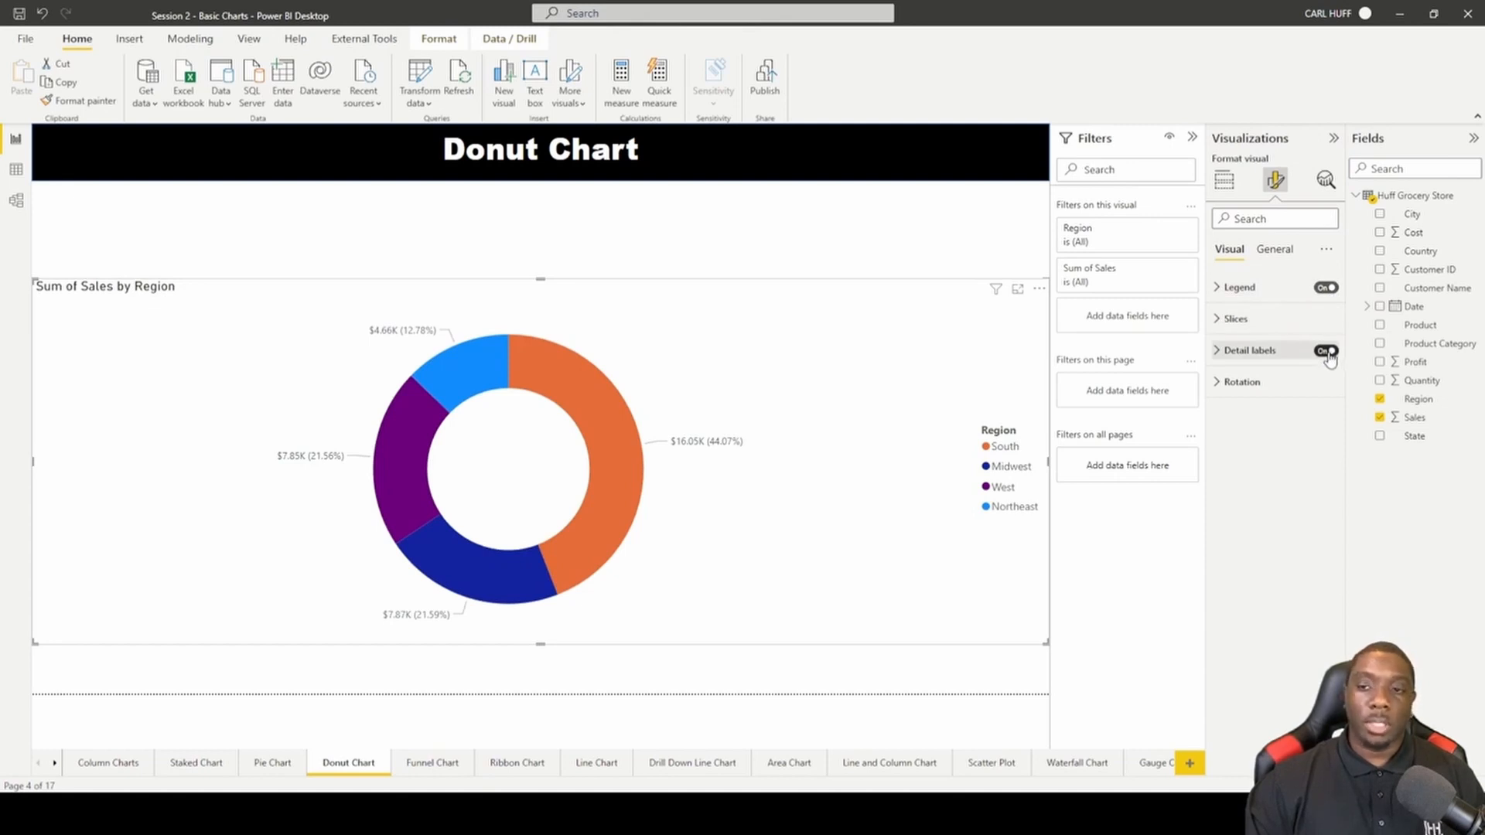
{"action": "left_click", "coordinate": [1325, 349]}
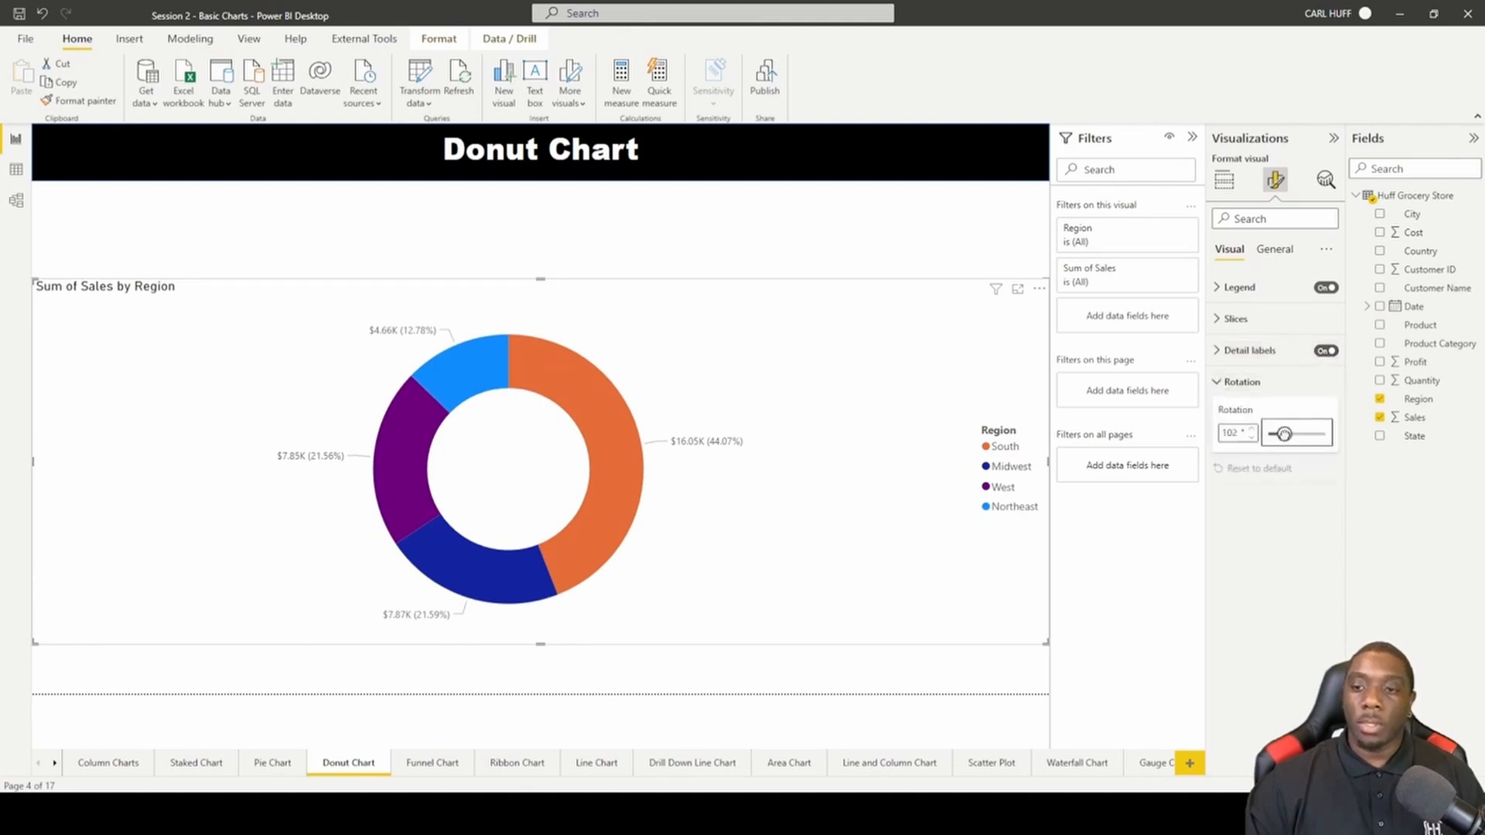
{"action": "left_click_drag", "start_coordinate": [1284, 433], "coordinate": [1273, 433]}
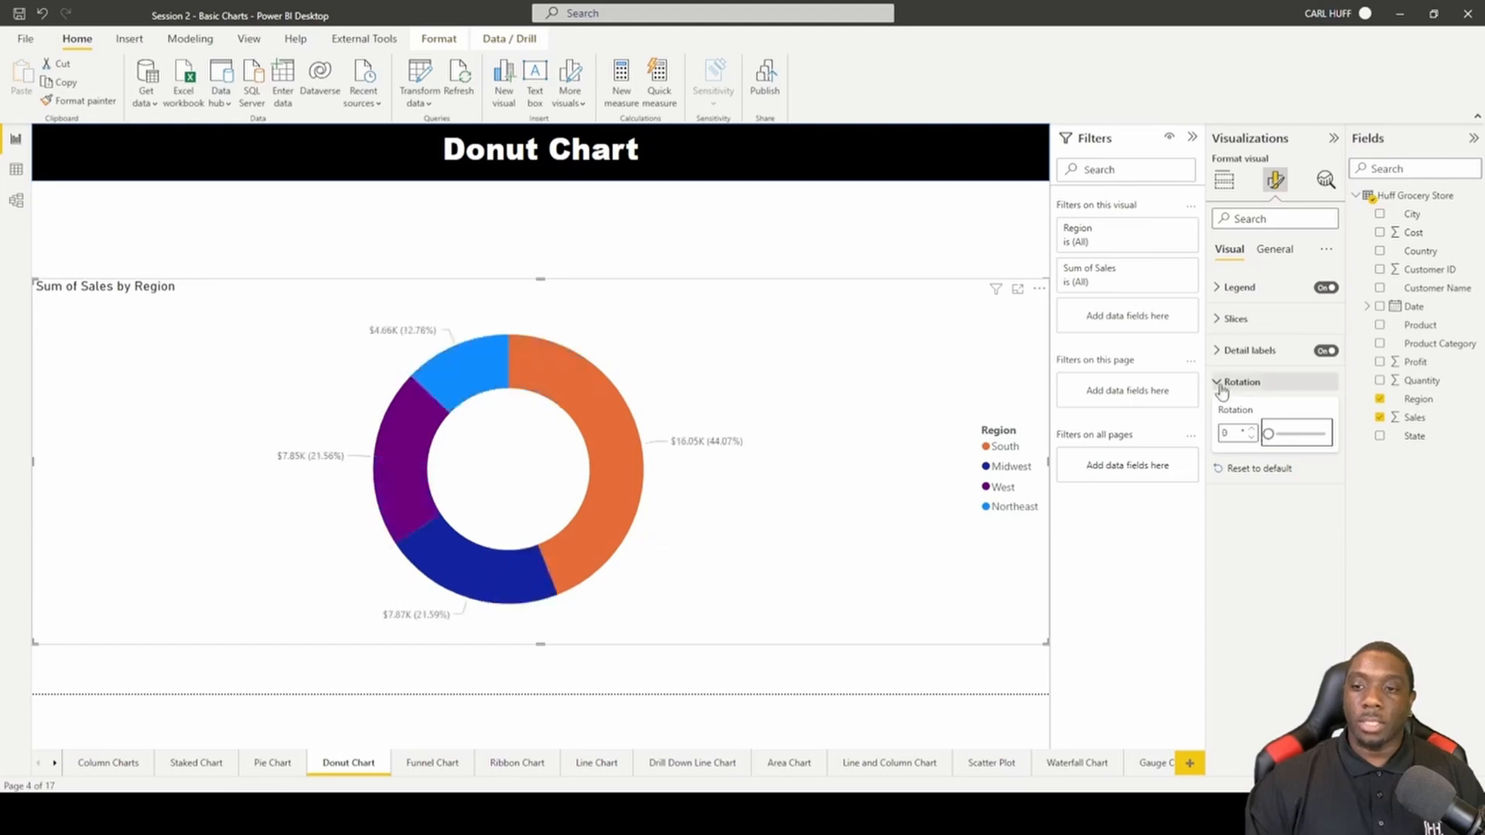
In Detail labels, try data-value-only labels, then revert to value and percentage
{"action": "left_click", "coordinate": [1250, 351]}
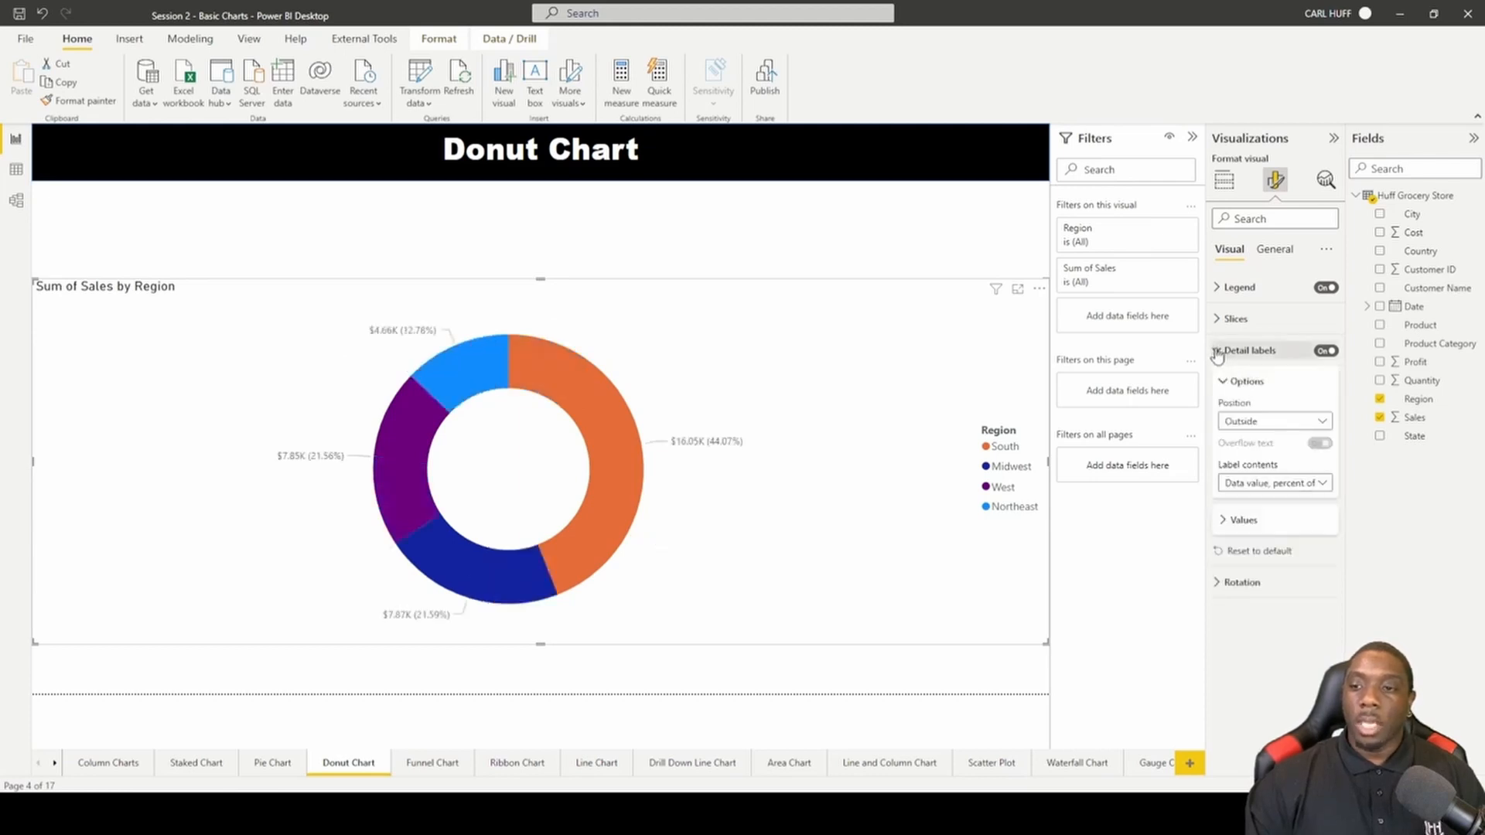
{"action": "left_click", "coordinate": [1273, 482]}
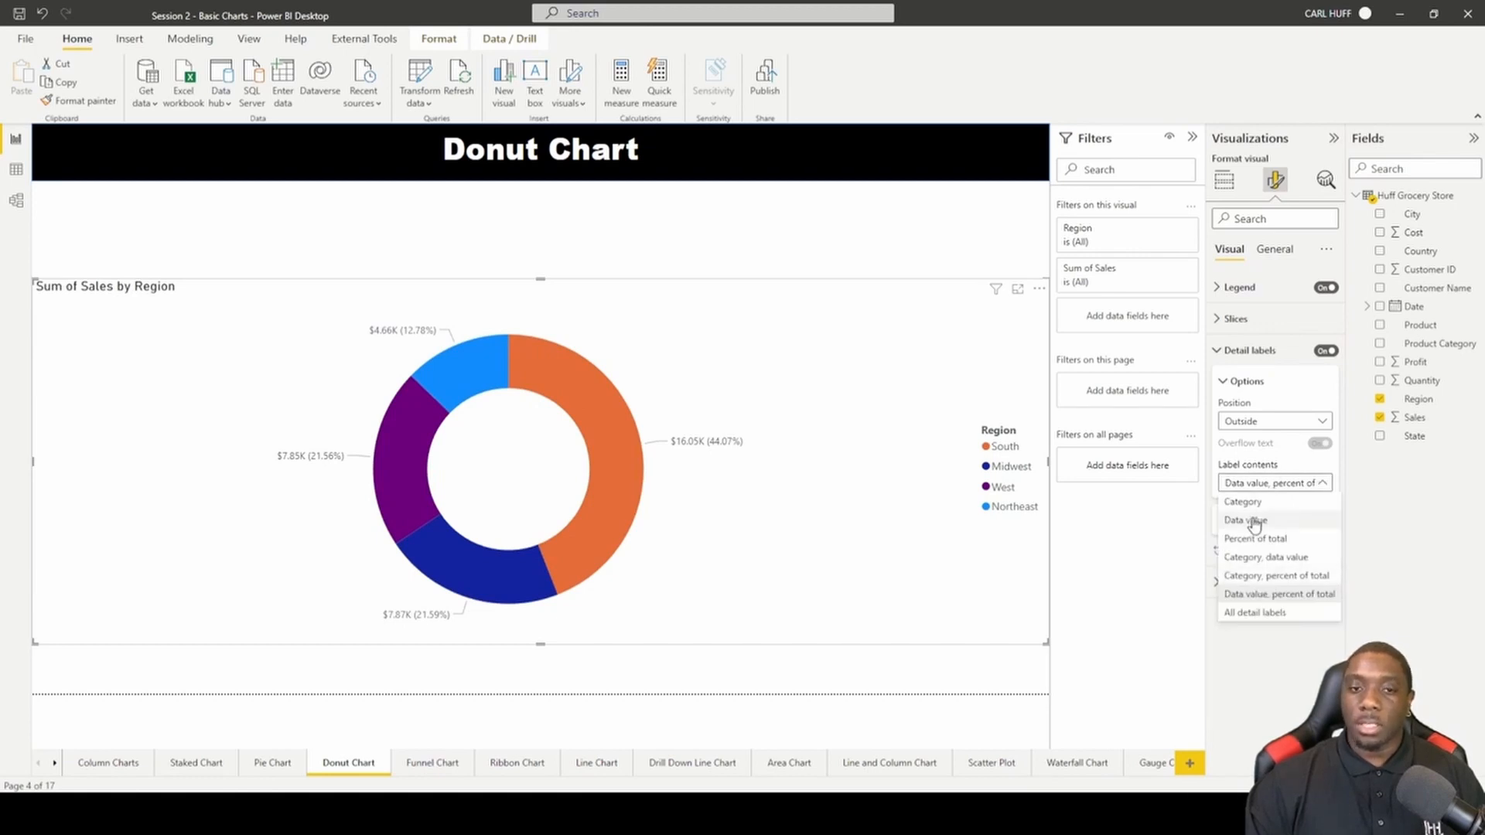
{"action": "left_click", "coordinate": [1243, 519]}
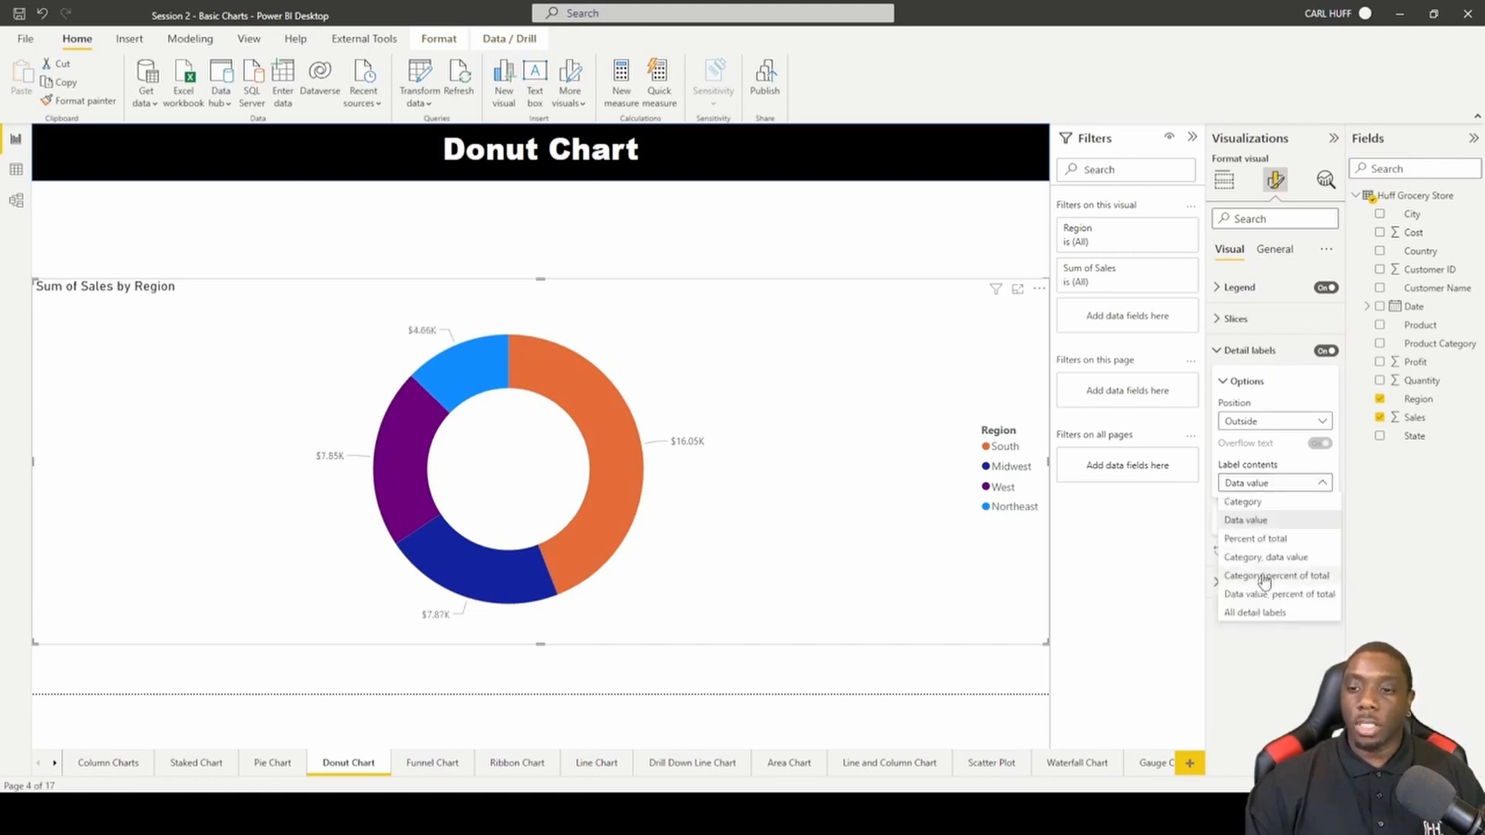
{"action": "left_click", "coordinate": [1279, 594]}
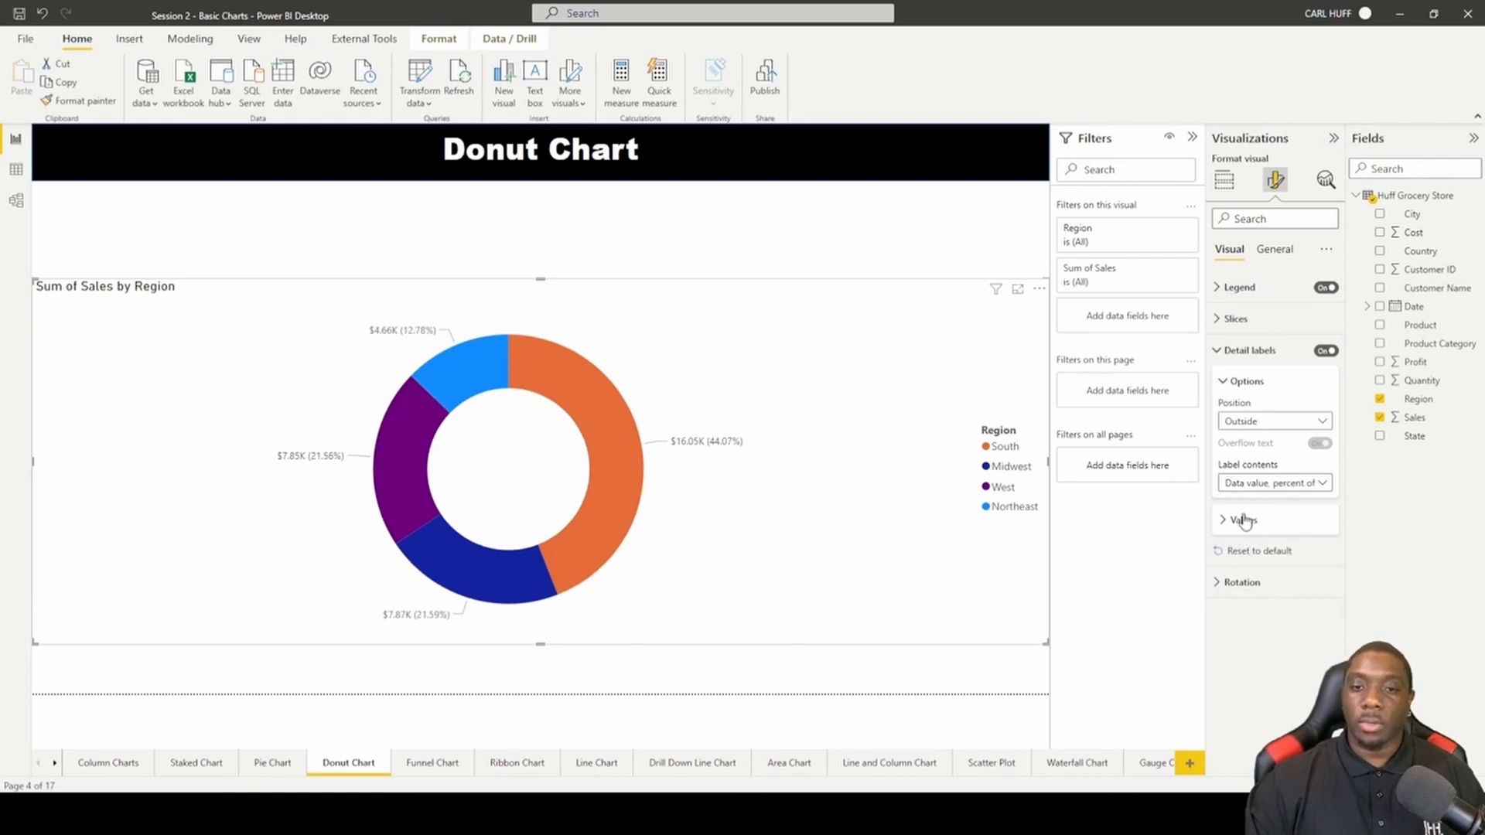
Set label contents to Category, data value so slices read like South $16.05K
{"action": "left_click", "coordinate": [1273, 482]}
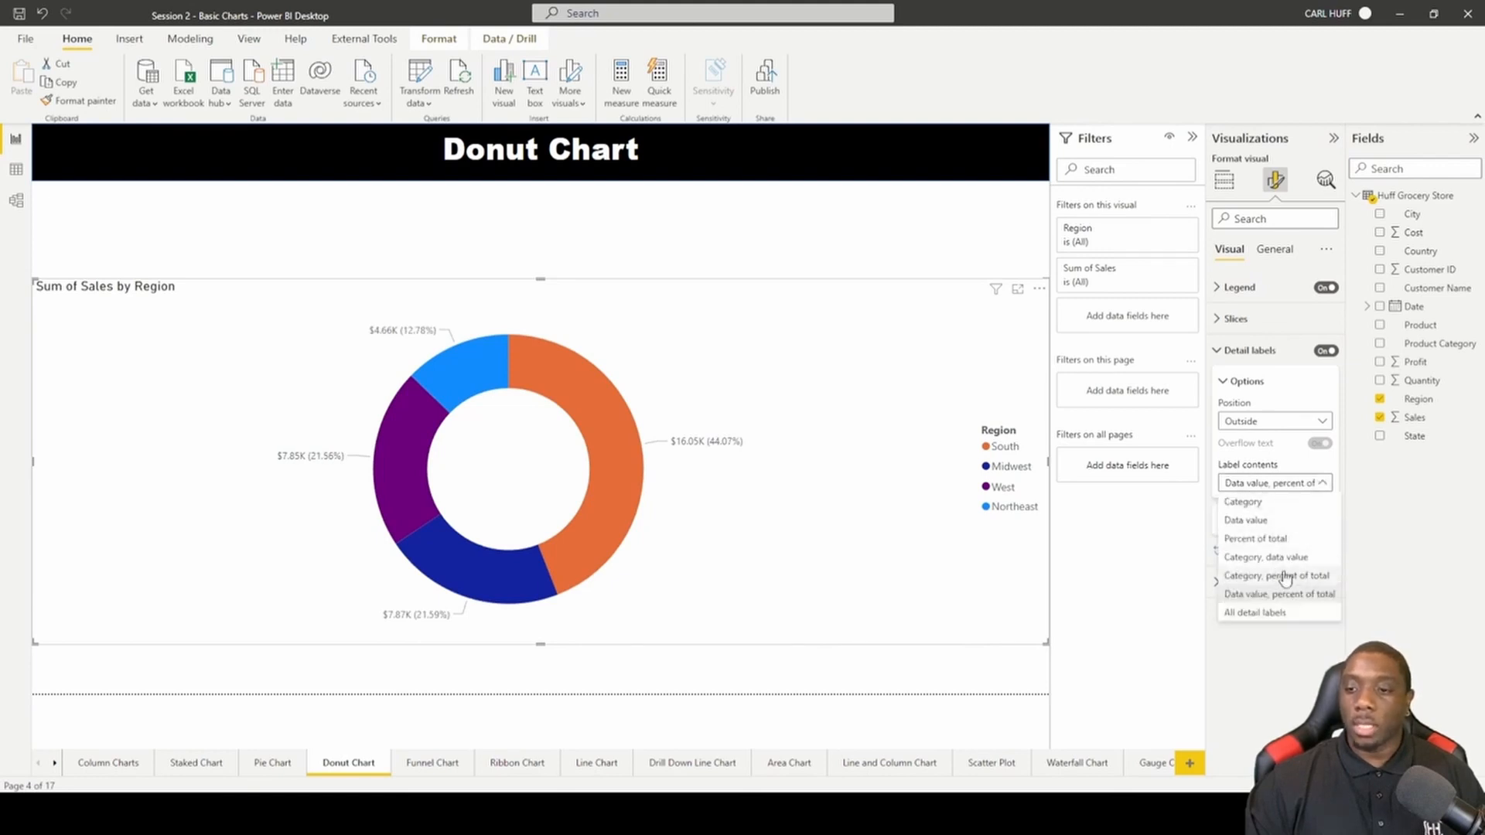
{"action": "left_click", "coordinate": [1279, 575]}
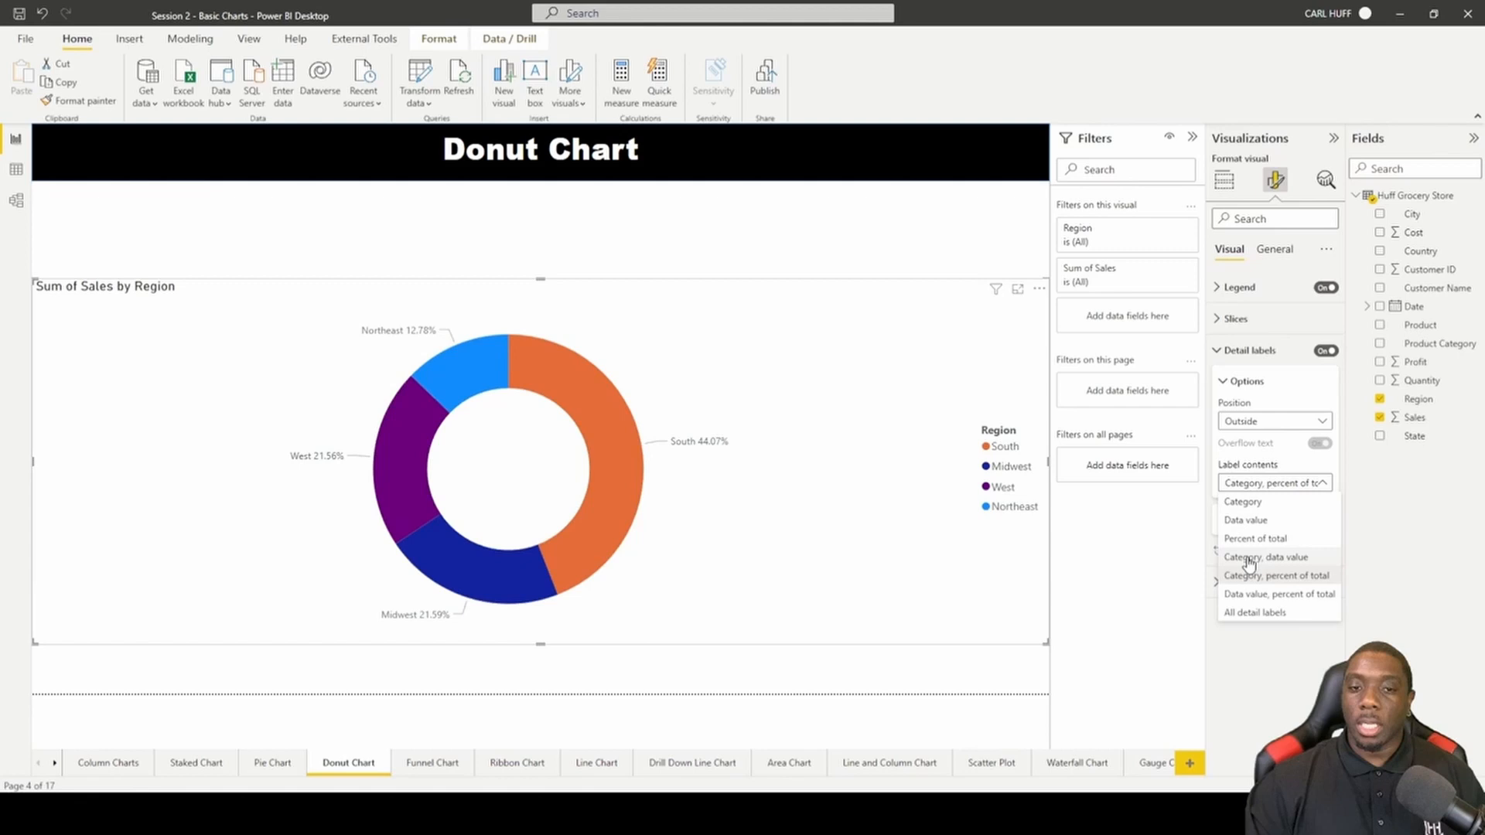
{"action": "left_click", "coordinate": [1266, 557]}
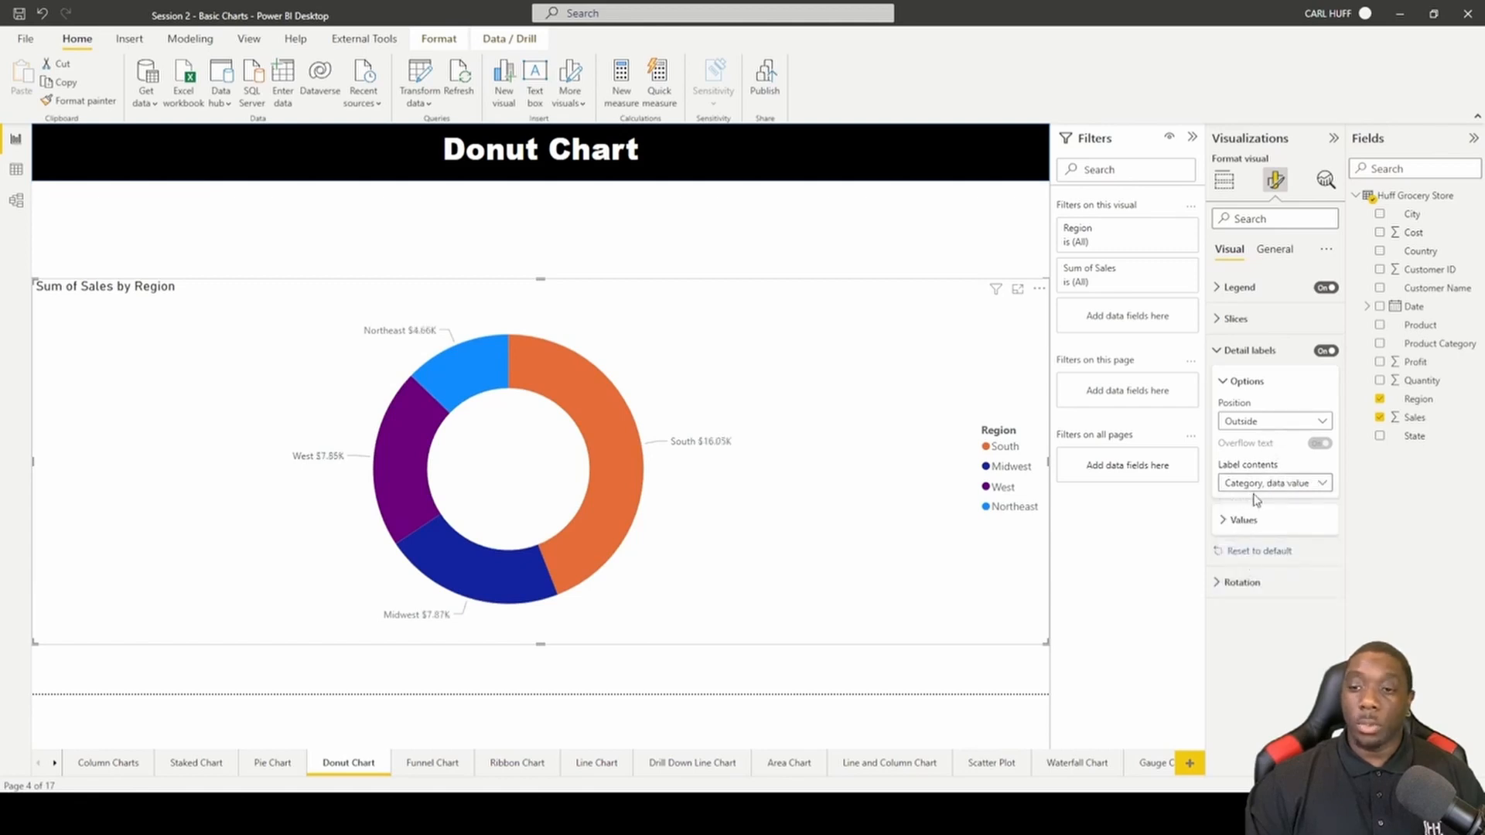
{"action": "left_click", "coordinate": [1234, 319]}
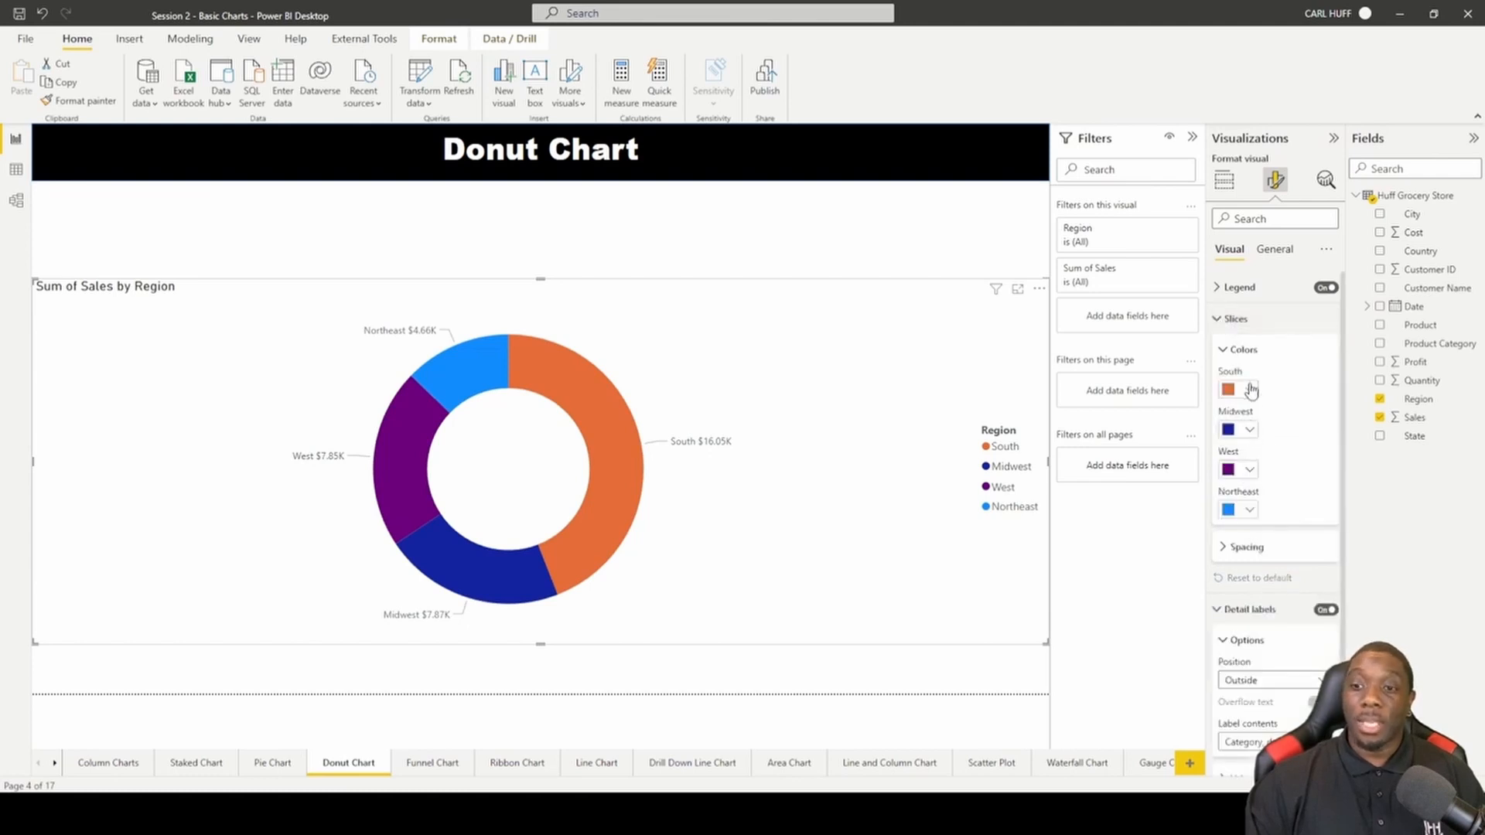
Under Slices > Colors, make the South slice red
{"action": "left_click", "coordinate": [1250, 390]}
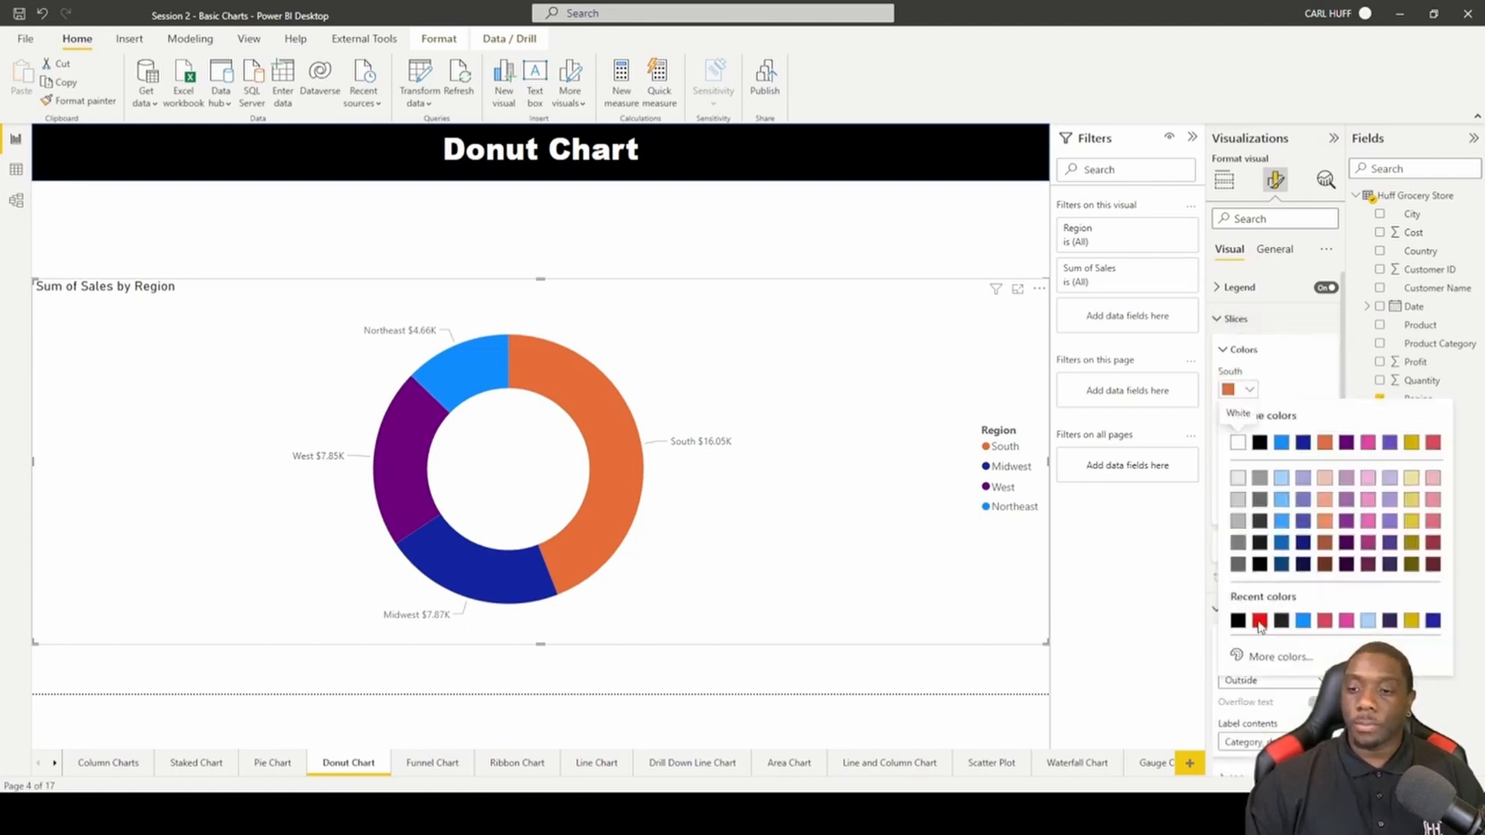
{"action": "left_click", "coordinate": [1259, 620]}
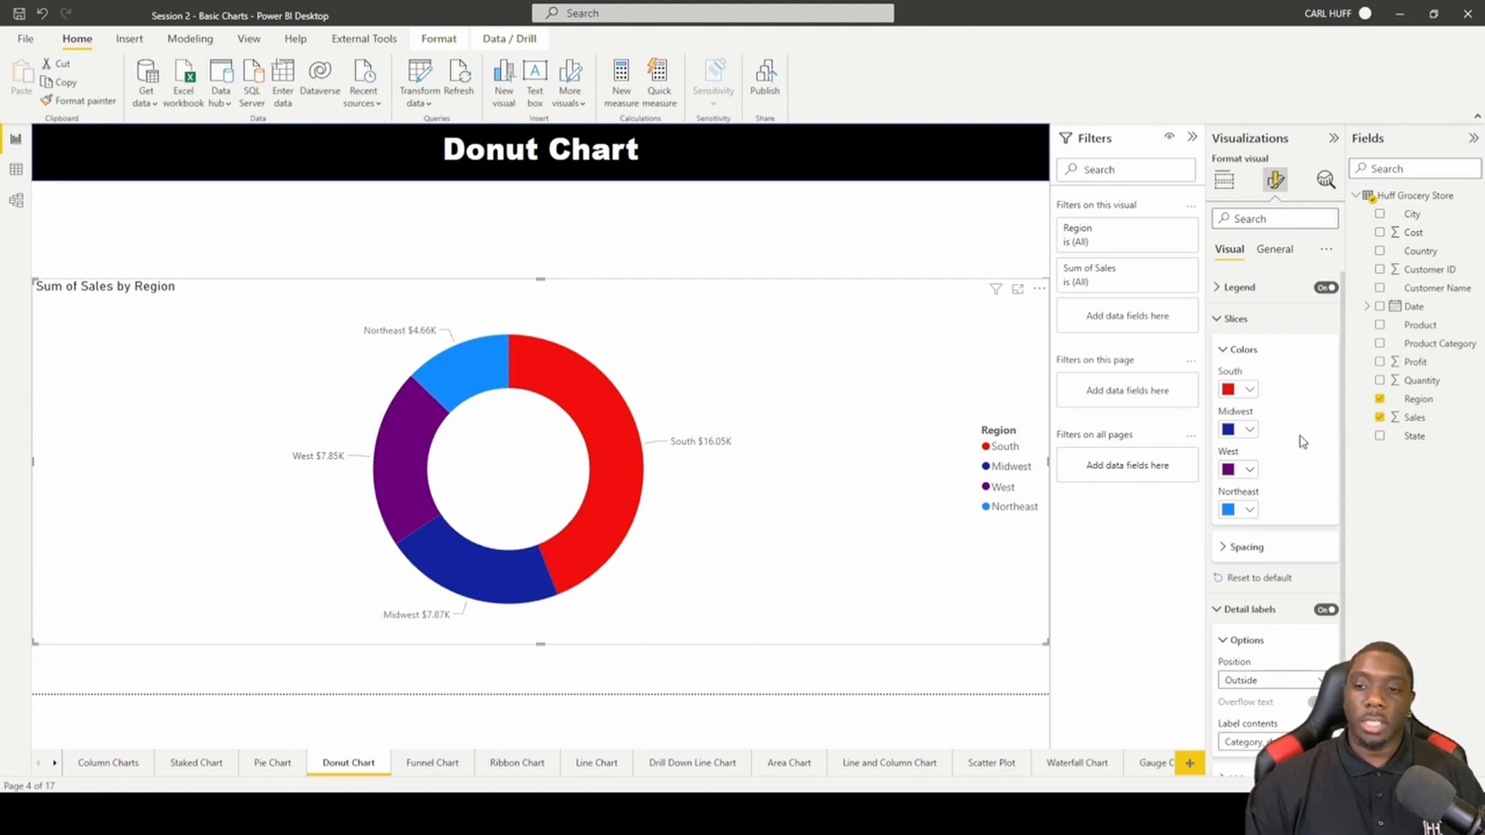
{"action": "left_click", "coordinate": [1247, 546]}
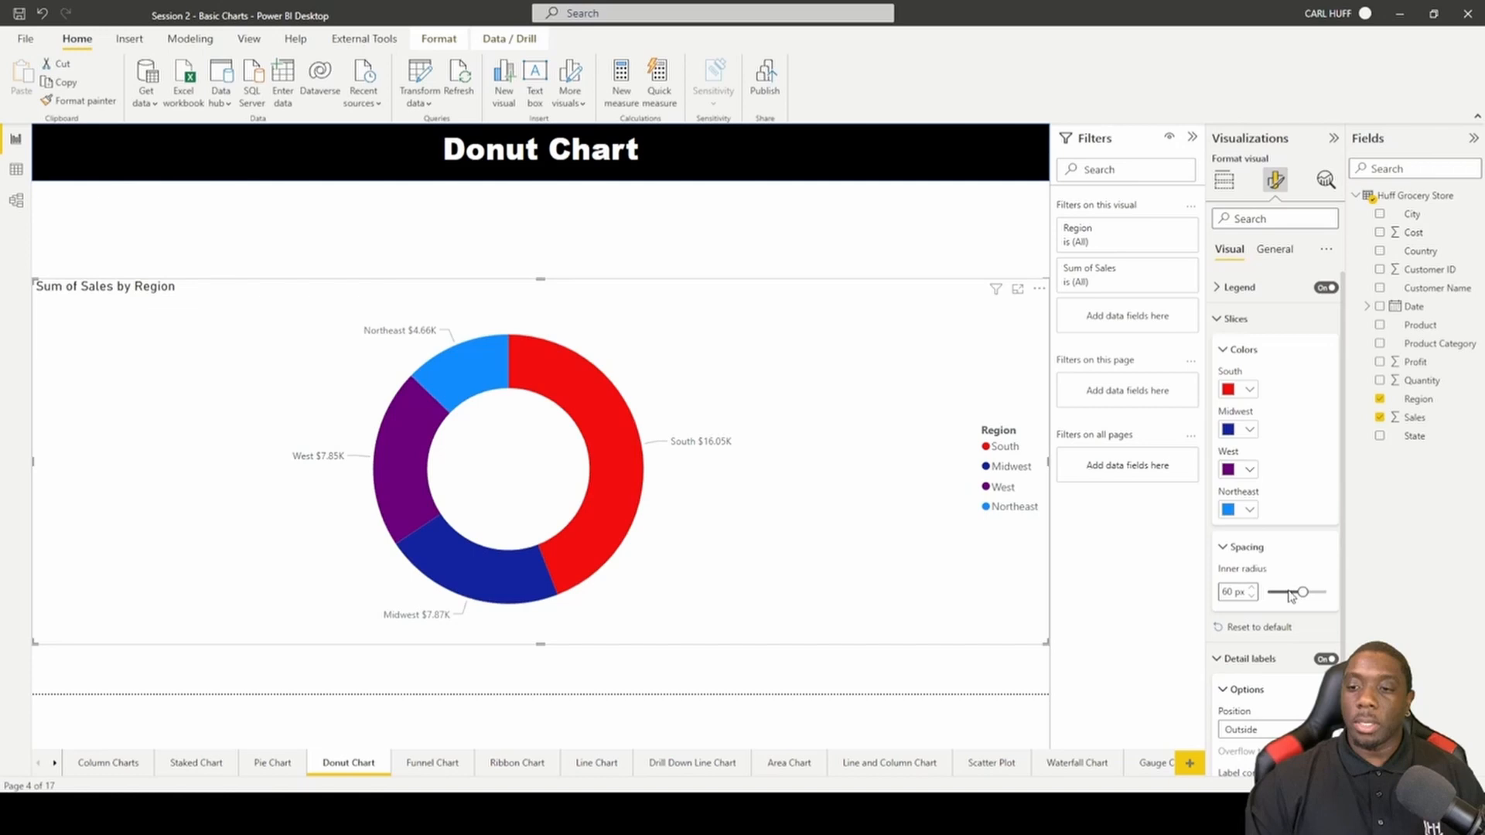
Experiment with the Inner radius slider, shrinking the hole to 0 and enlarging it to maximum
{"action": "left_click_drag", "start_coordinate": [1311, 592], "coordinate": [1279, 591]}
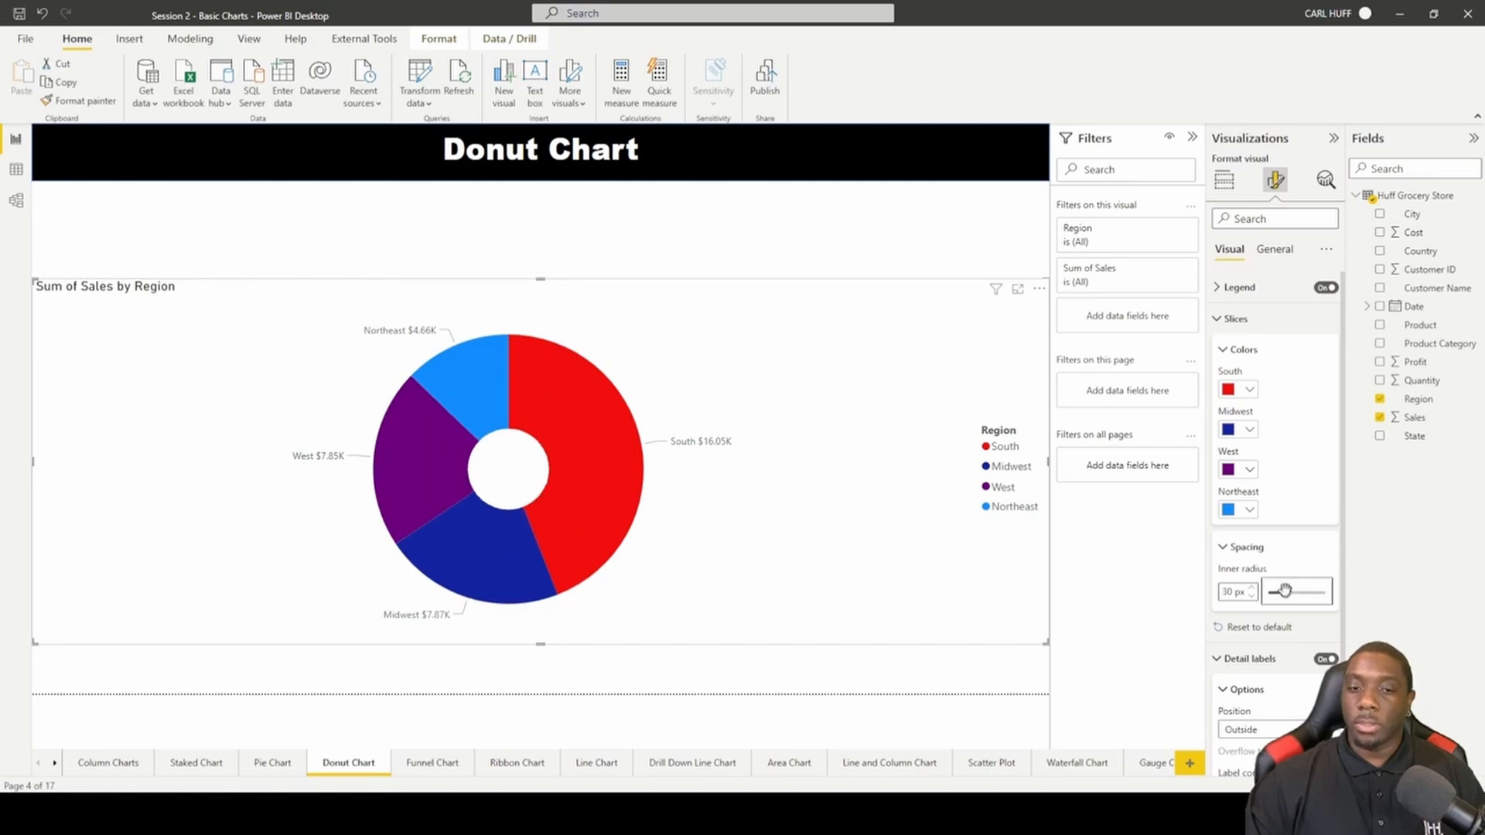
{"action": "left_click_drag", "start_coordinate": [1317, 591], "coordinate": [1279, 591]}
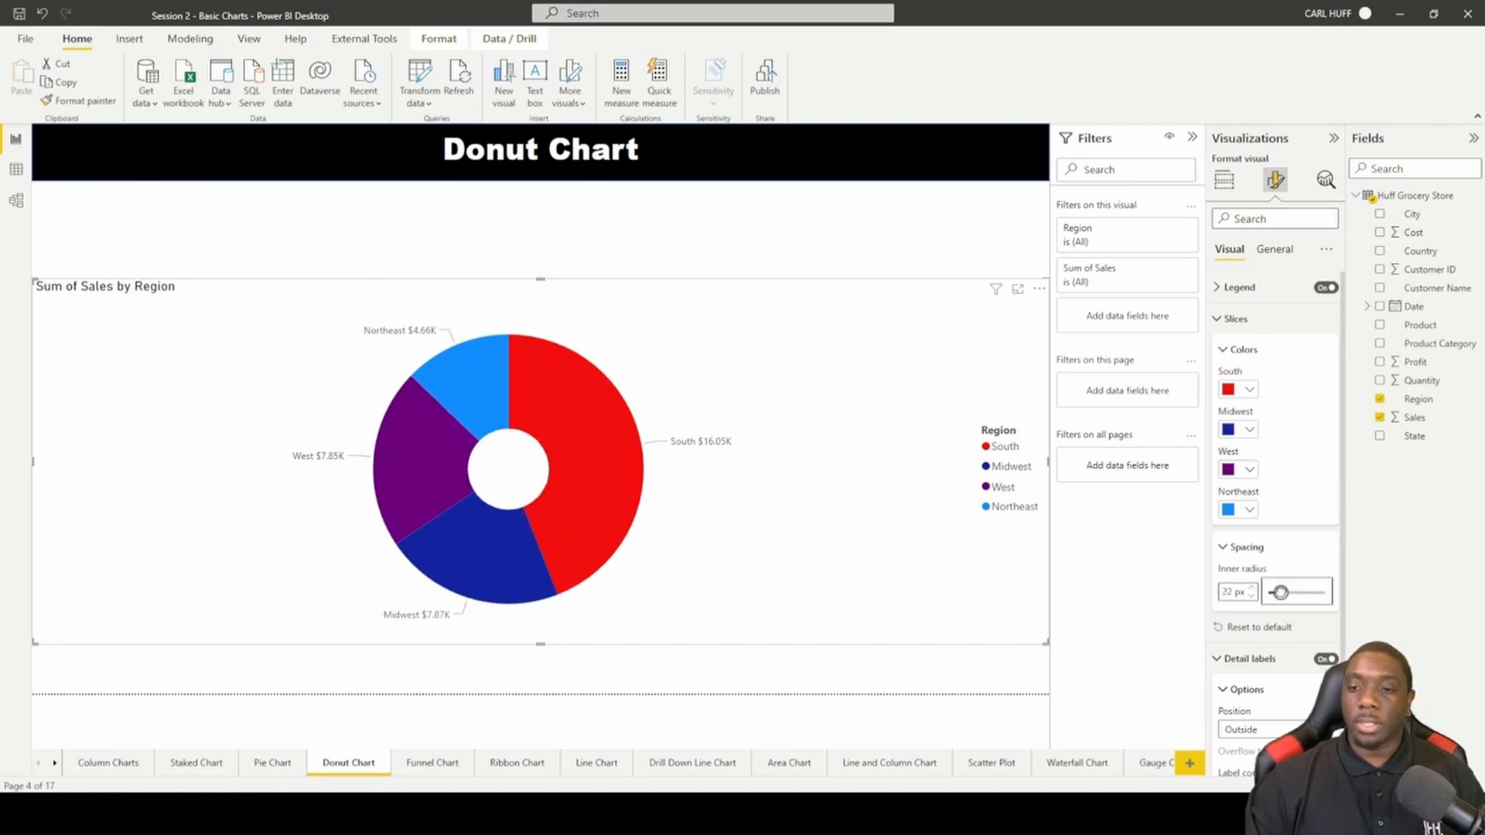
{"action": "left_click_drag", "start_coordinate": [1279, 591], "coordinate": [1273, 591]}
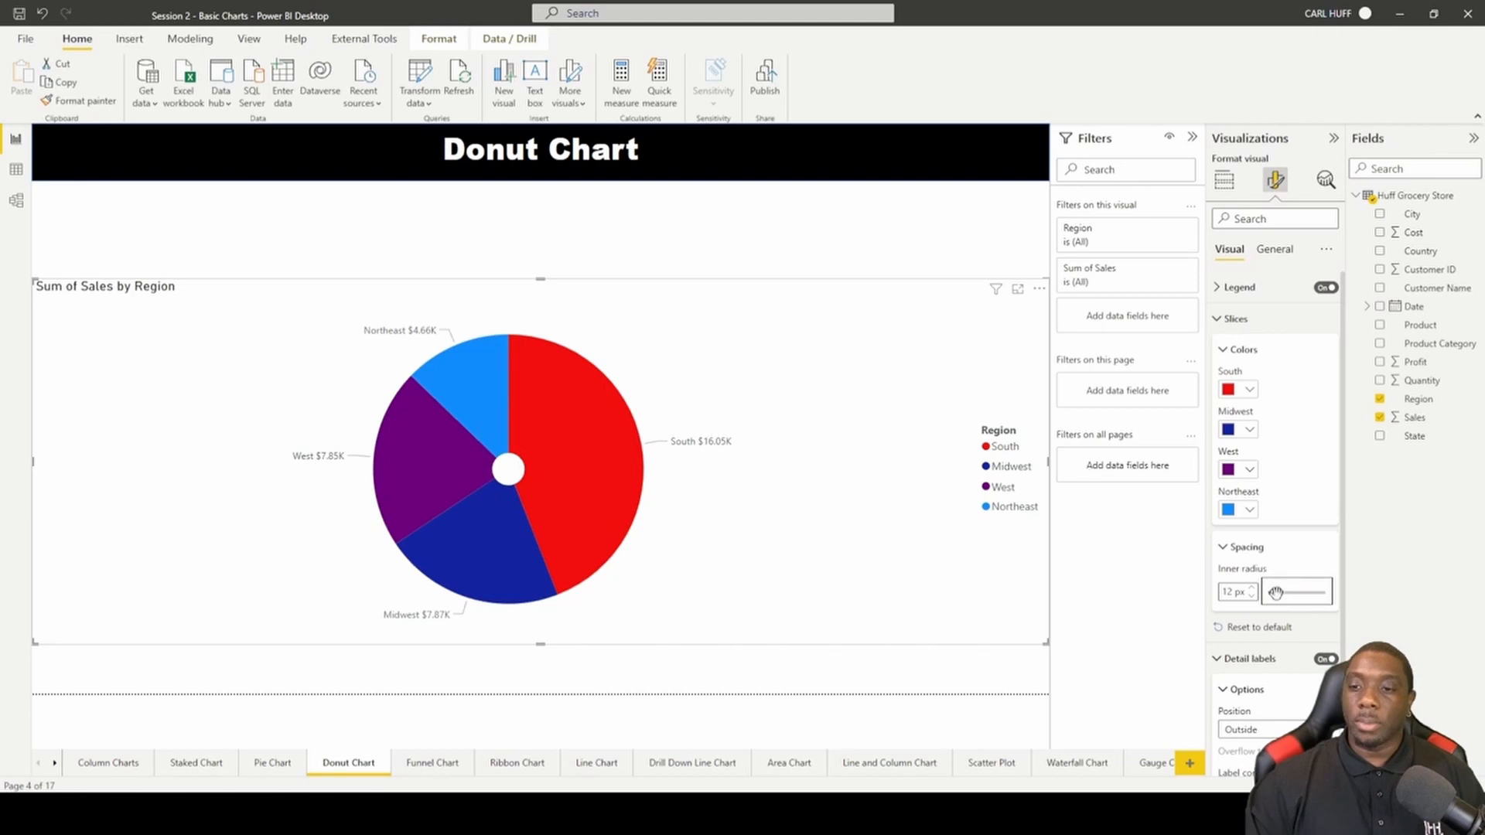
{"action": "type", "text": "0"}
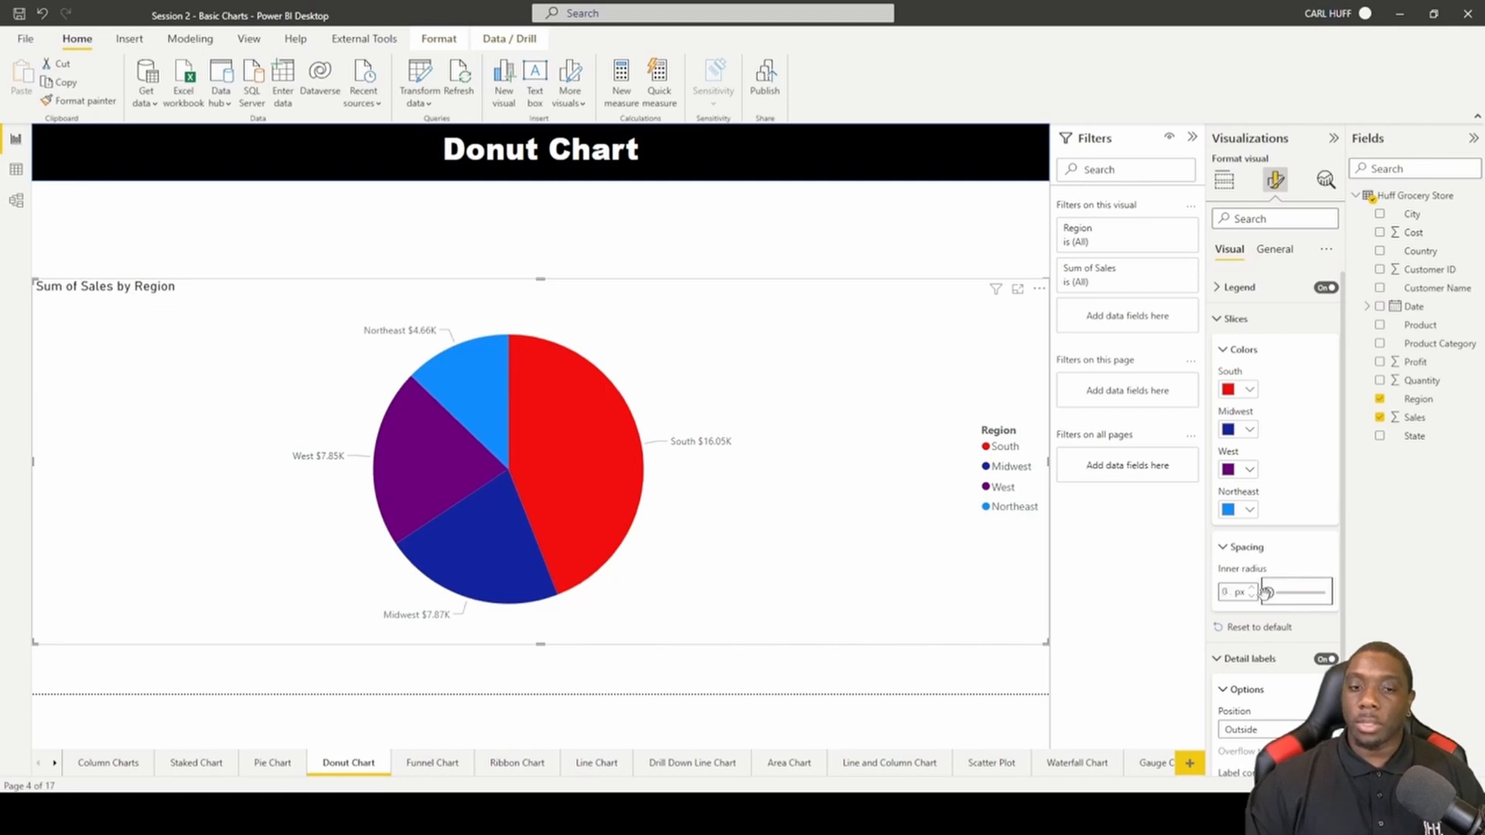
{"action": "left_click_drag", "start_coordinate": [1265, 592], "coordinate": [1306, 593]}
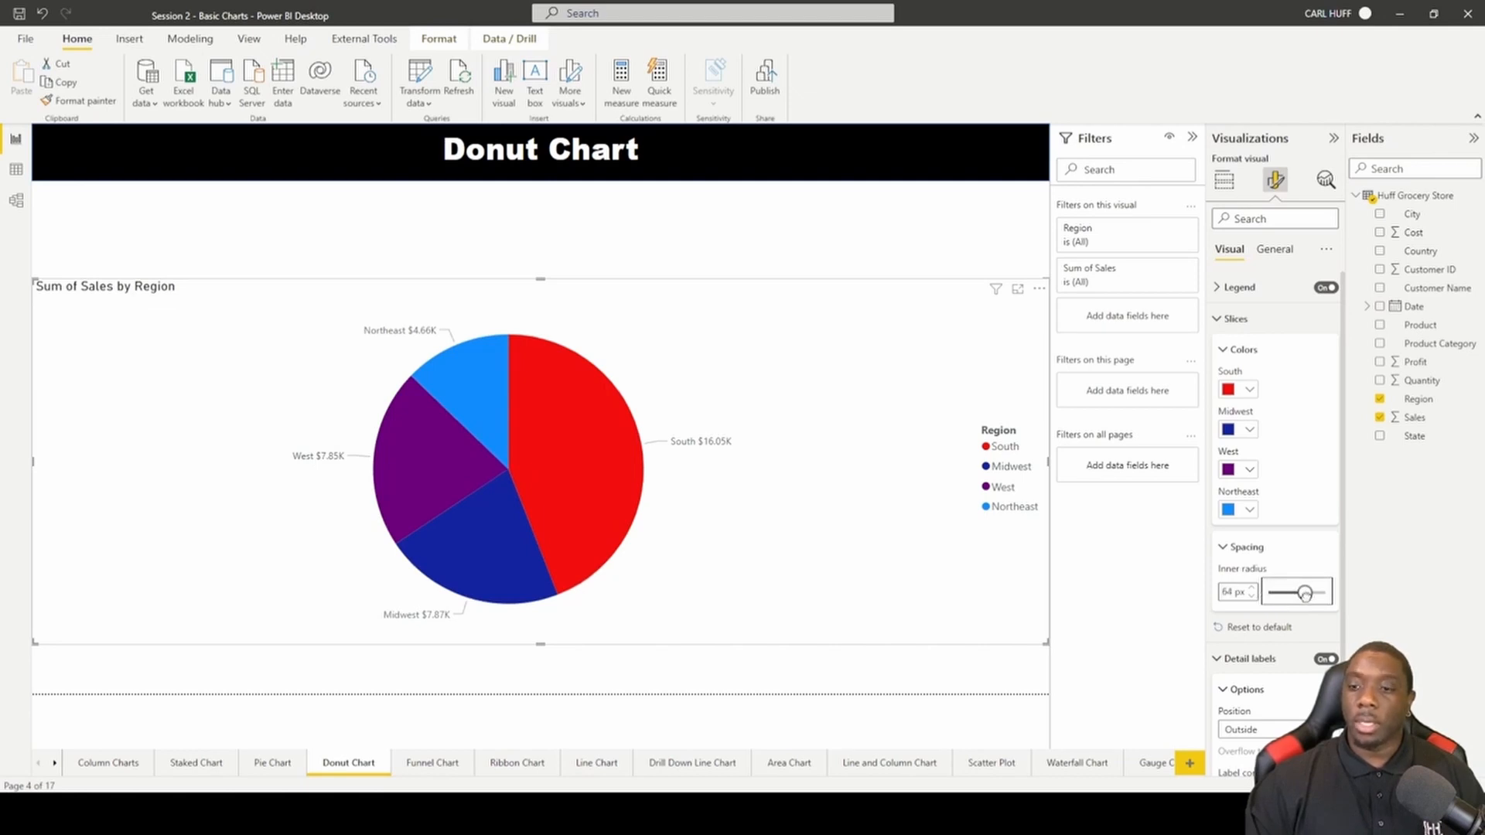
{"action": "left_click_drag", "start_coordinate": [1303, 592], "coordinate": [1316, 592]}
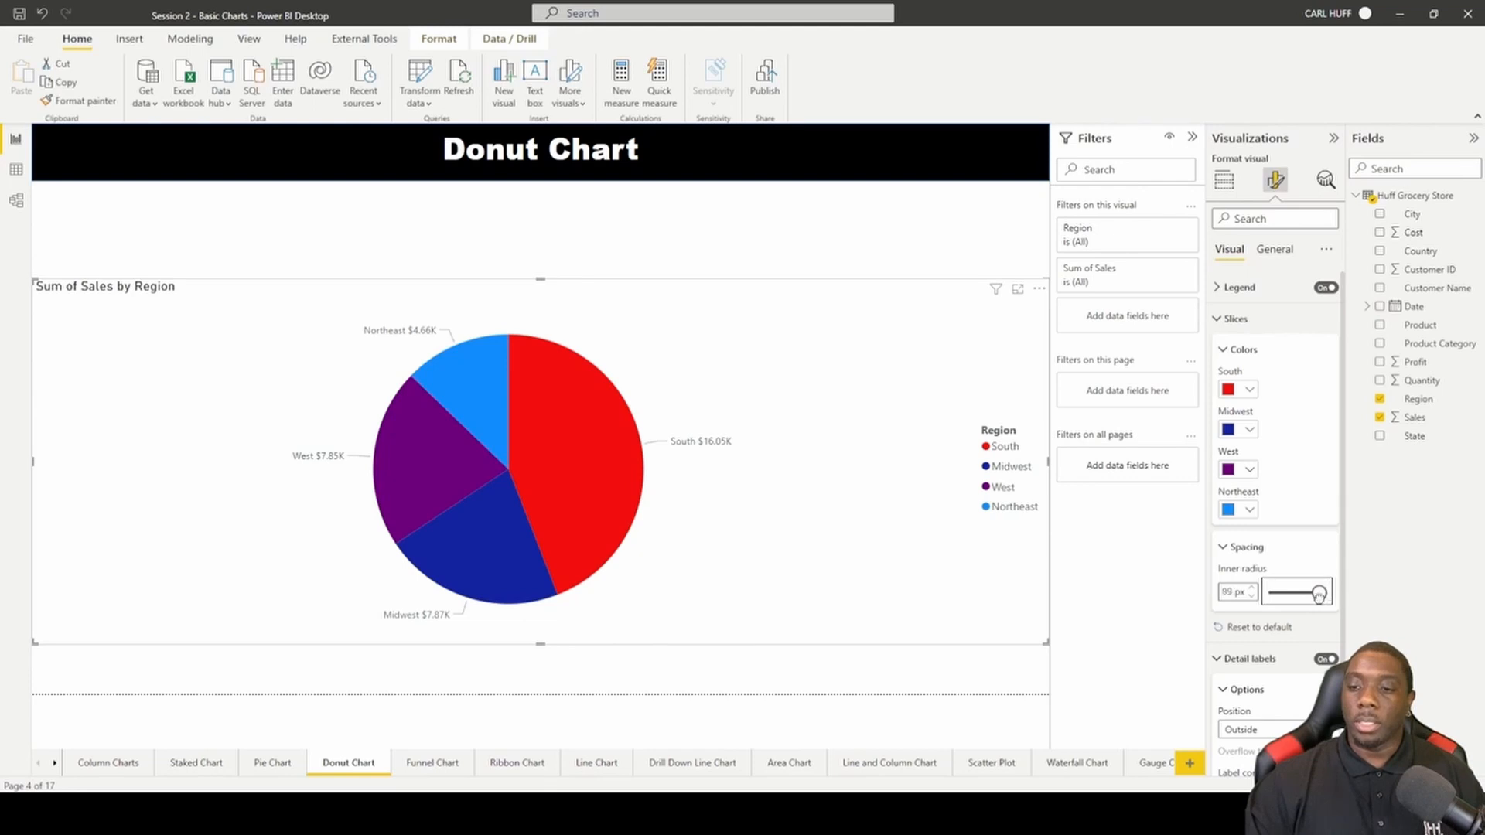
{"action": "left_click_drag", "start_coordinate": [1284, 593], "coordinate": [1317, 592]}
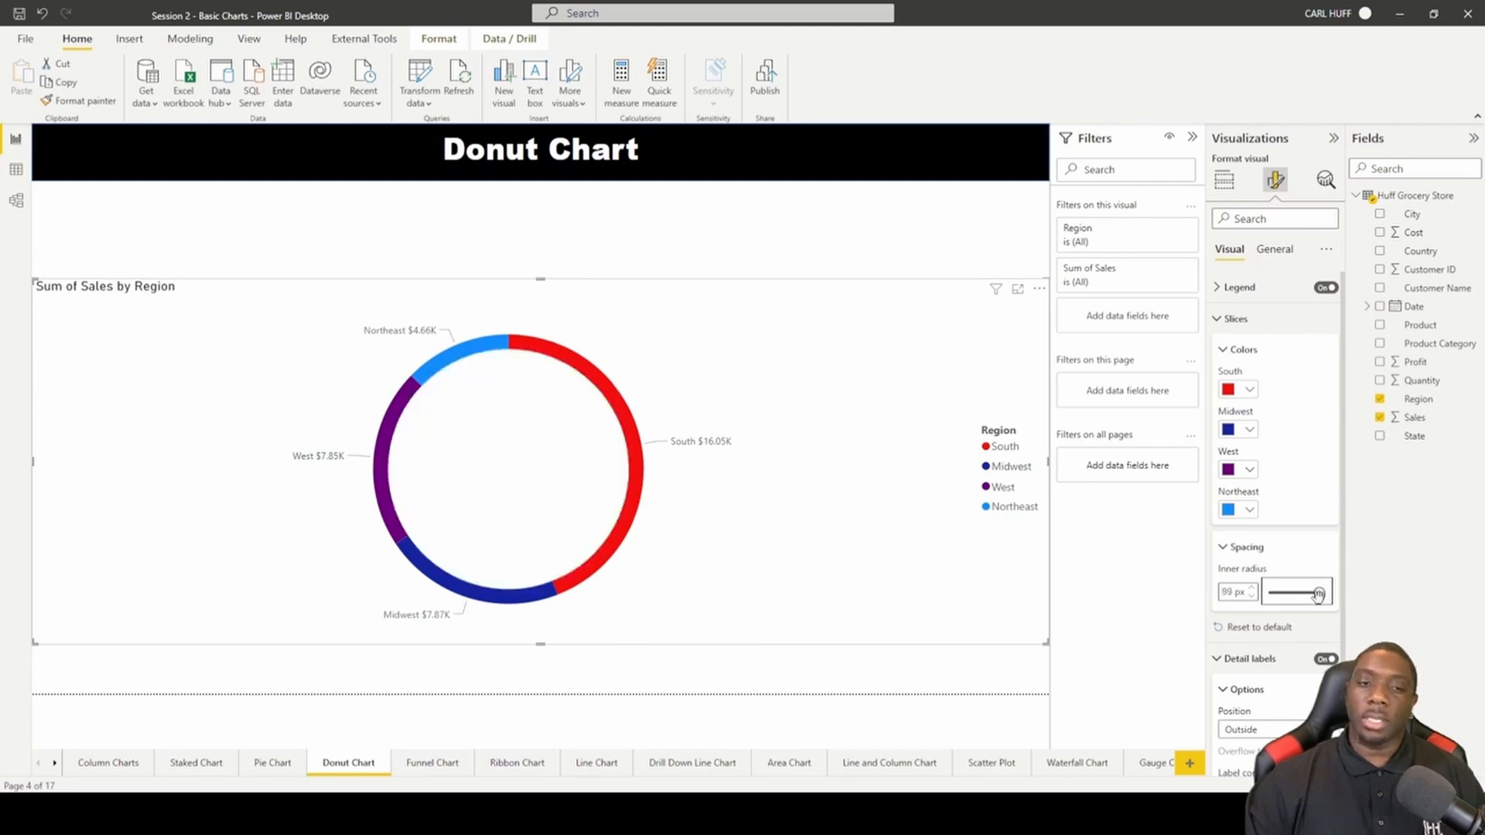
Settle the inner radius at 51 px and collapse the Slices settings
{"action": "left_click_drag", "start_coordinate": [1316, 592], "coordinate": [1294, 593]}
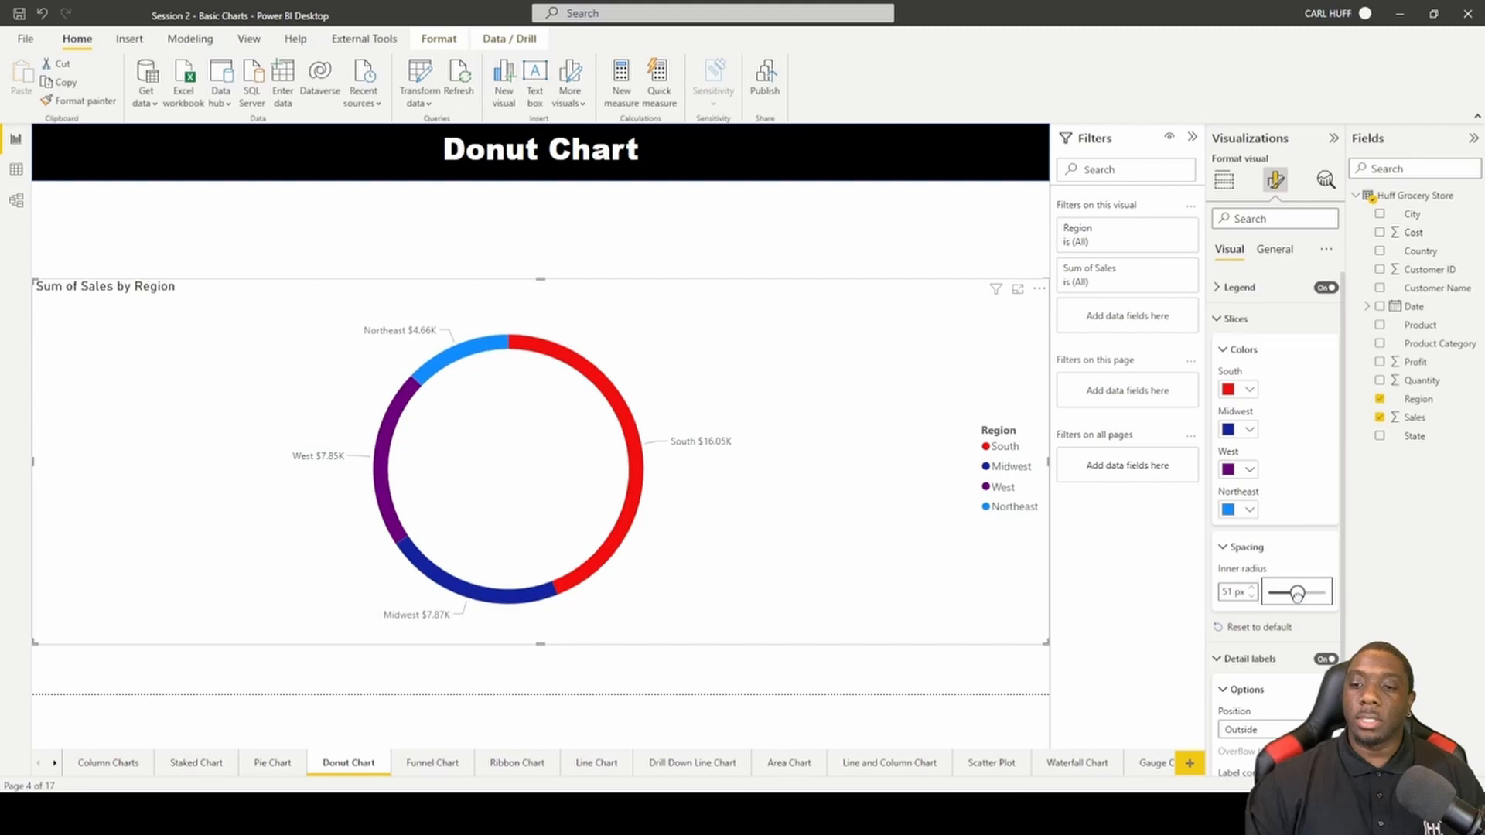
{"action": "left_click_drag", "start_coordinate": [1295, 593], "coordinate": [1301, 592]}
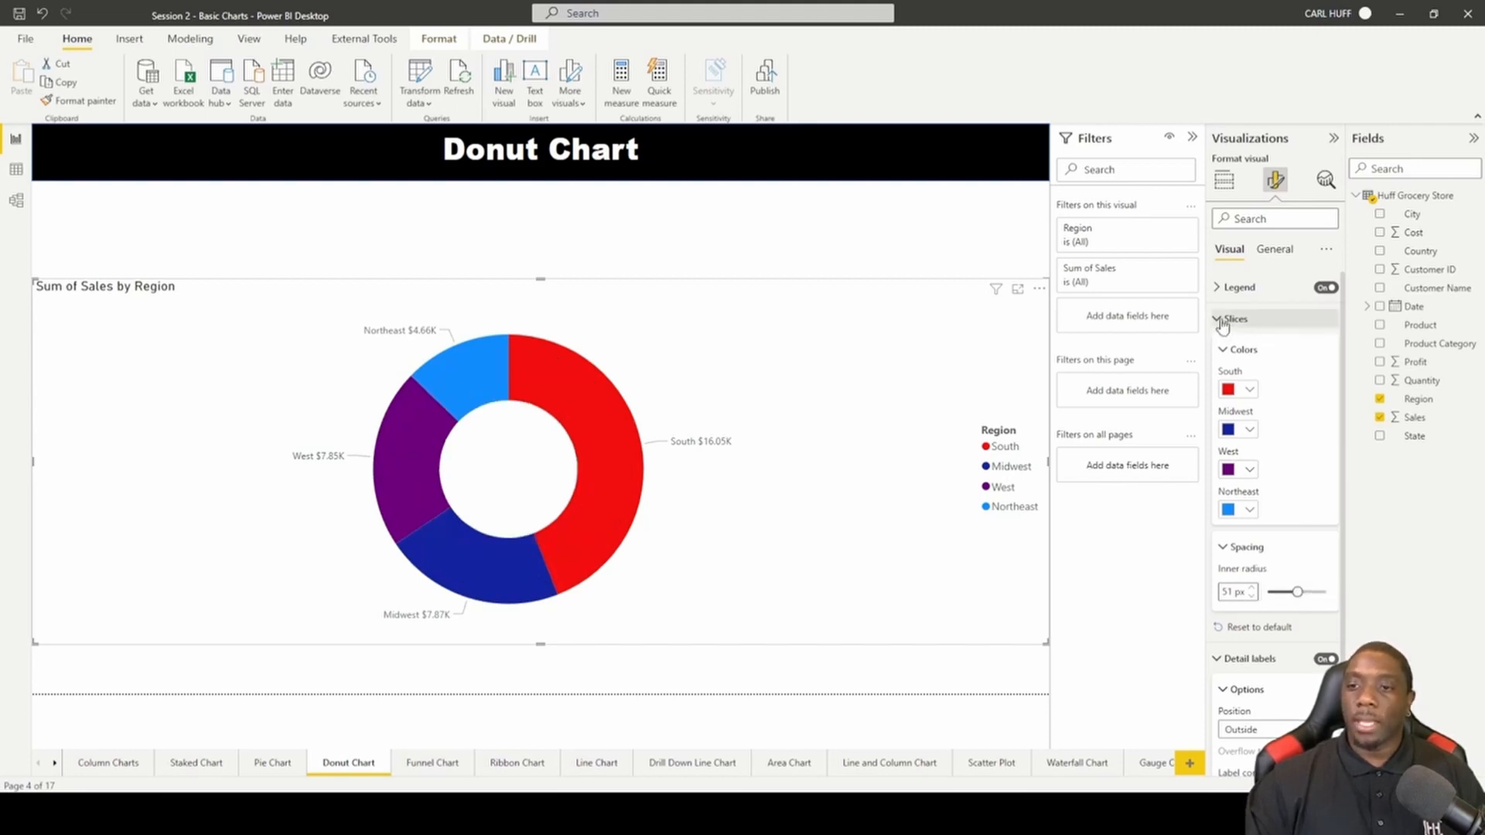
{"action": "left_click", "coordinate": [1222, 319]}
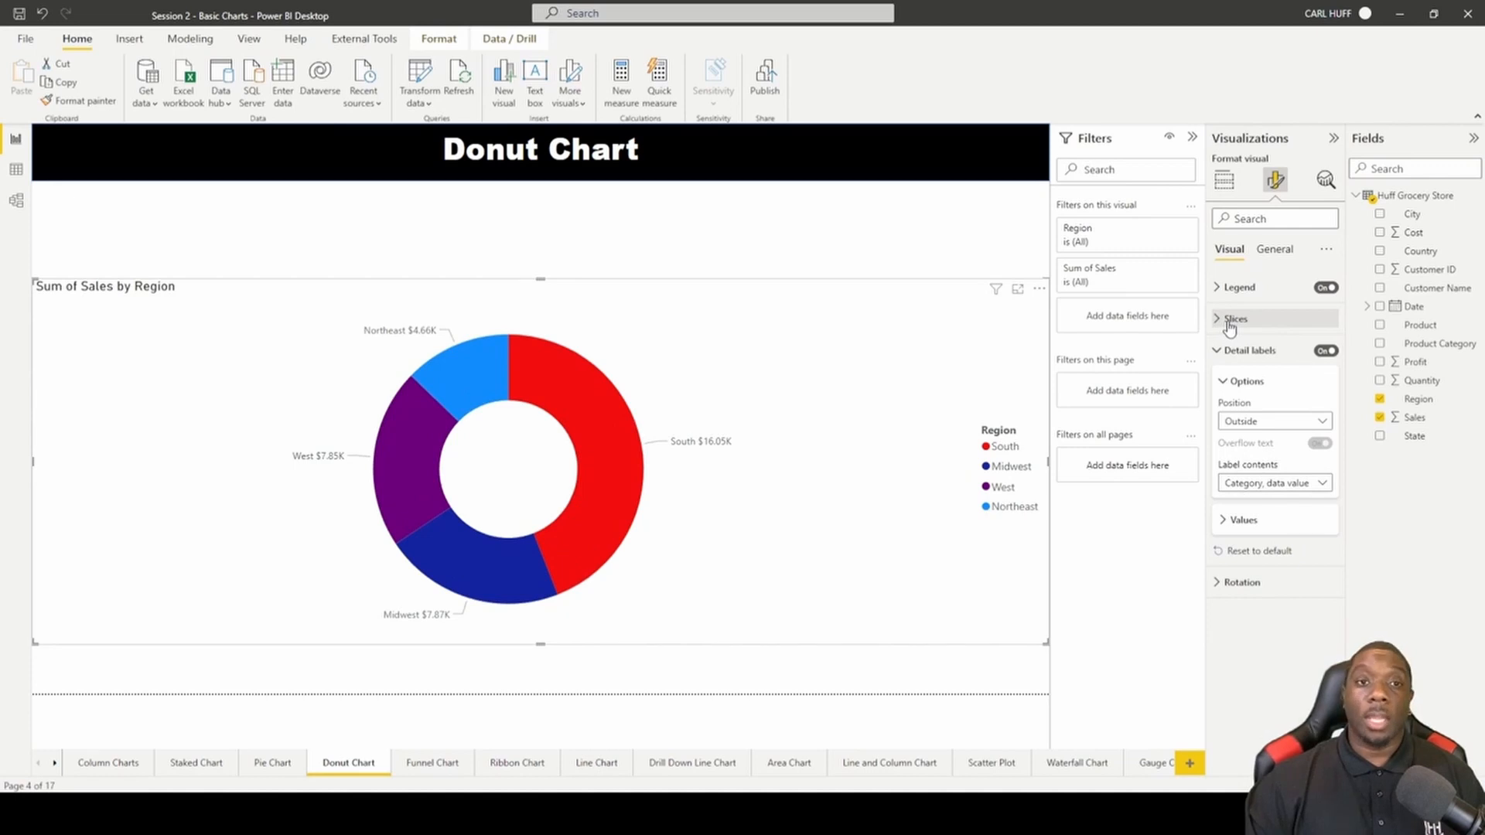